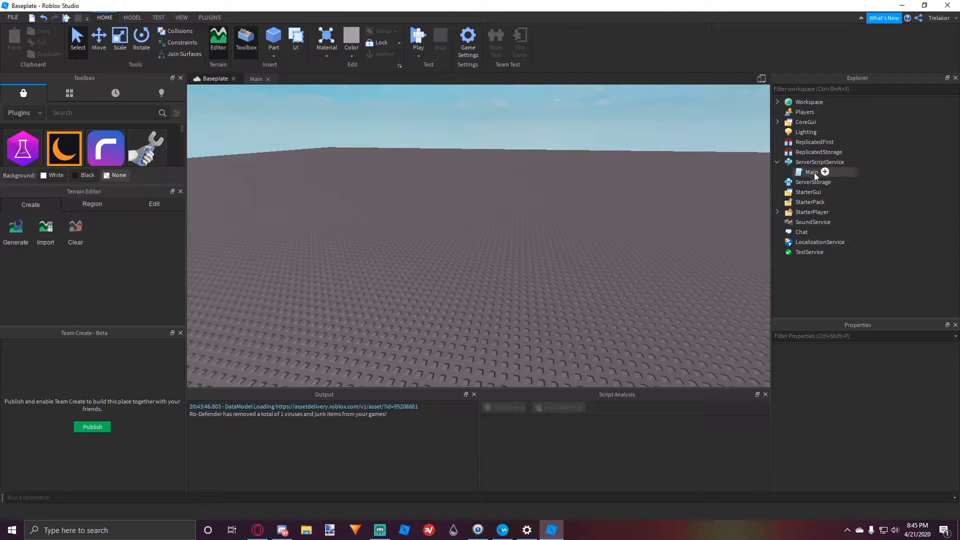
# Open the Main leaderstats script and insert empty lines above its existing code
pyautogui.doubleClick(811, 172)
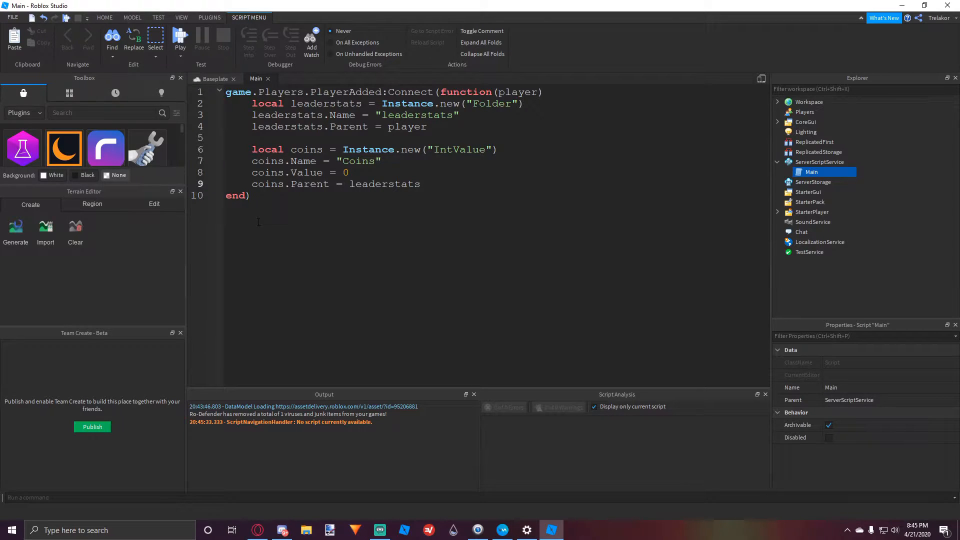
pyautogui.press('ctrl+a')
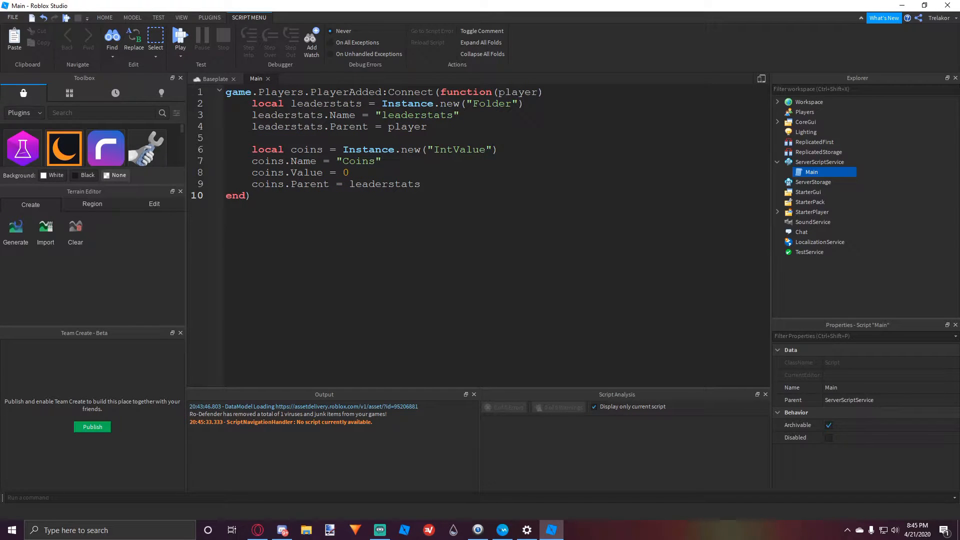
pyautogui.click(250, 196)
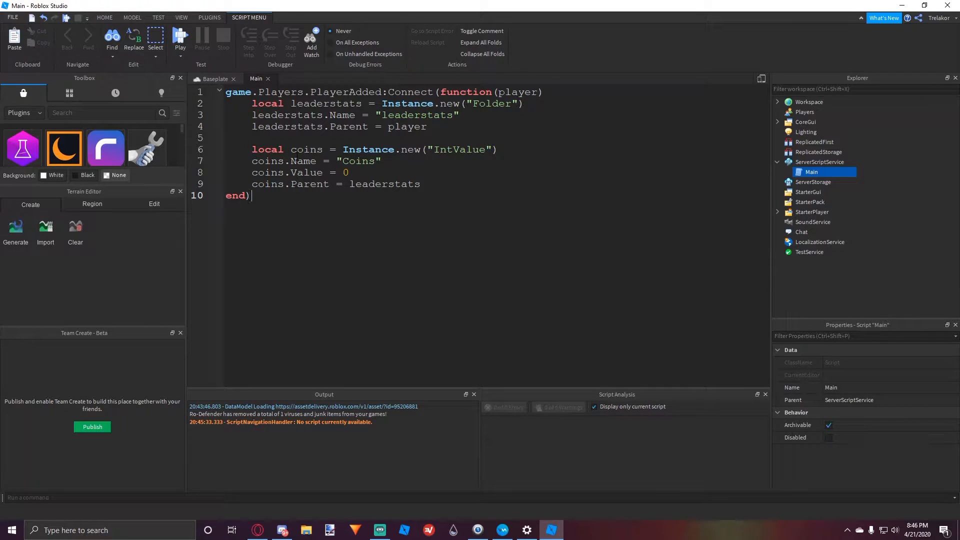
pyautogui.press('ctrl+a')
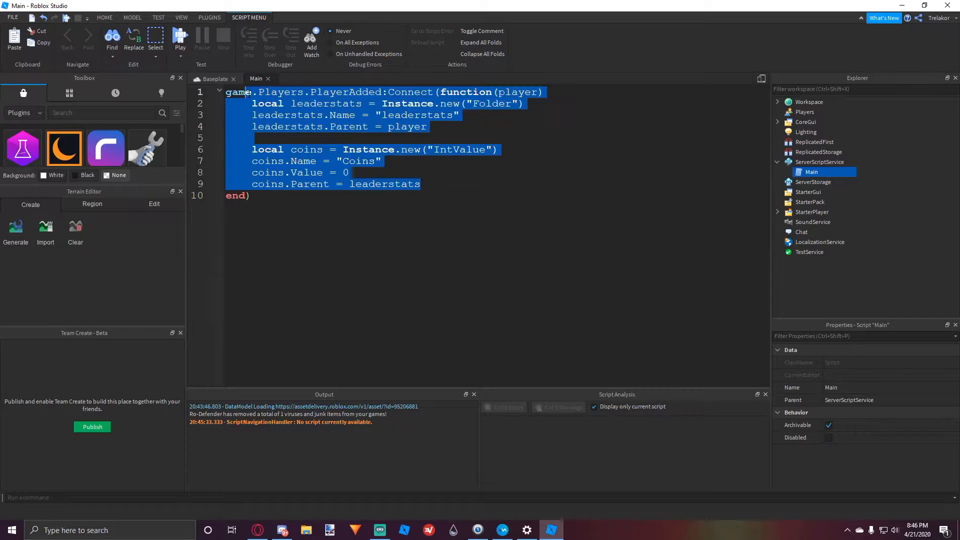
pyautogui.doubleClick(518, 92)
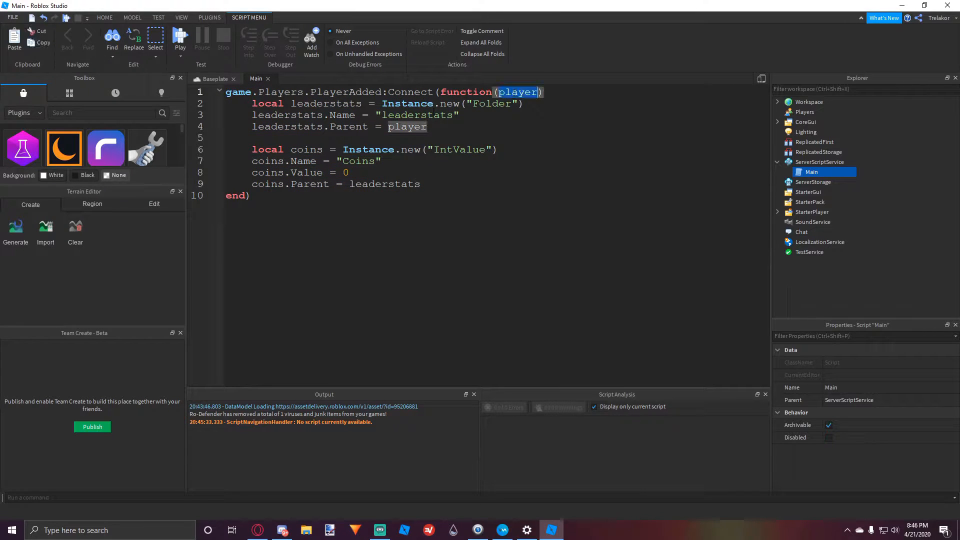
pyautogui.moveTo(528, 86)
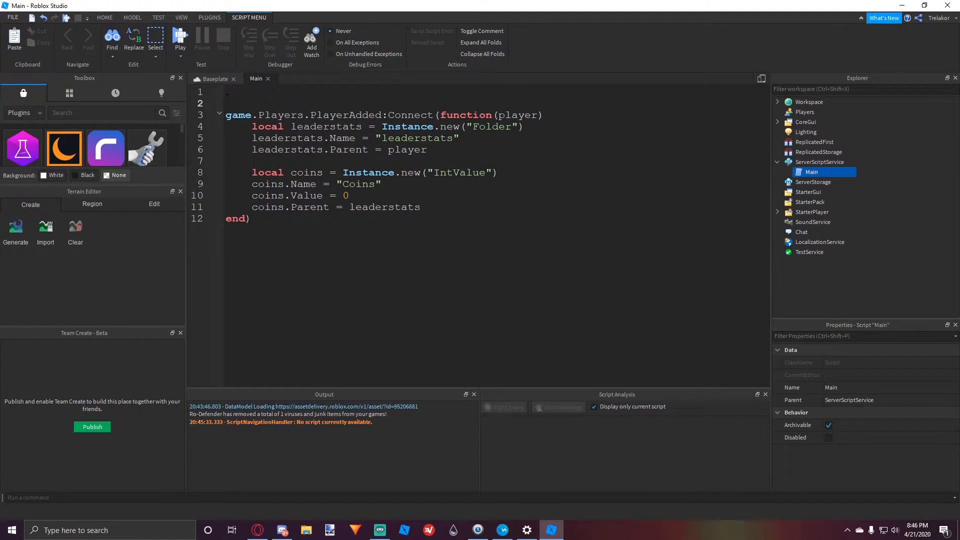
# Add a top line getting DataStoreService via game:GetService("DataStoreService")
pyautogui.write('local dataStoreService =')
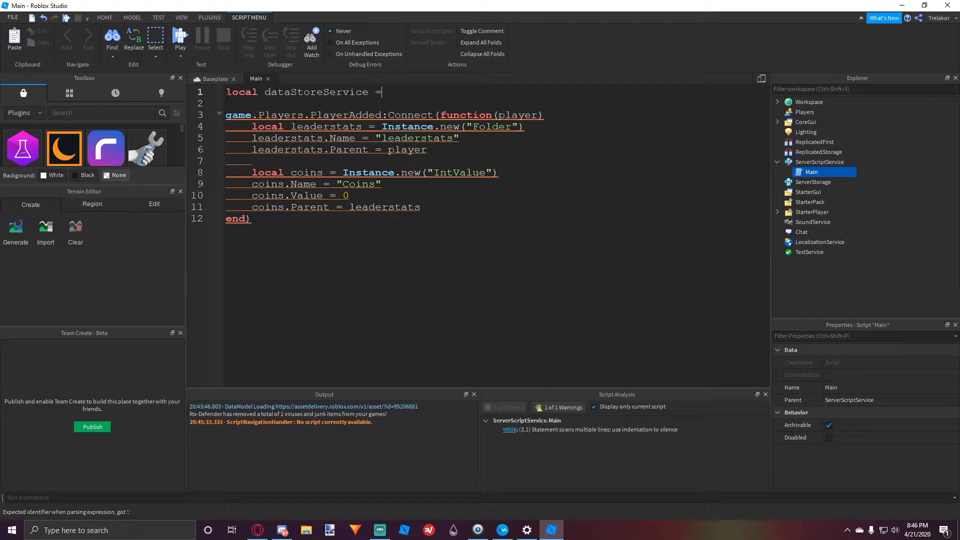
pyautogui.write('game:GetService()')
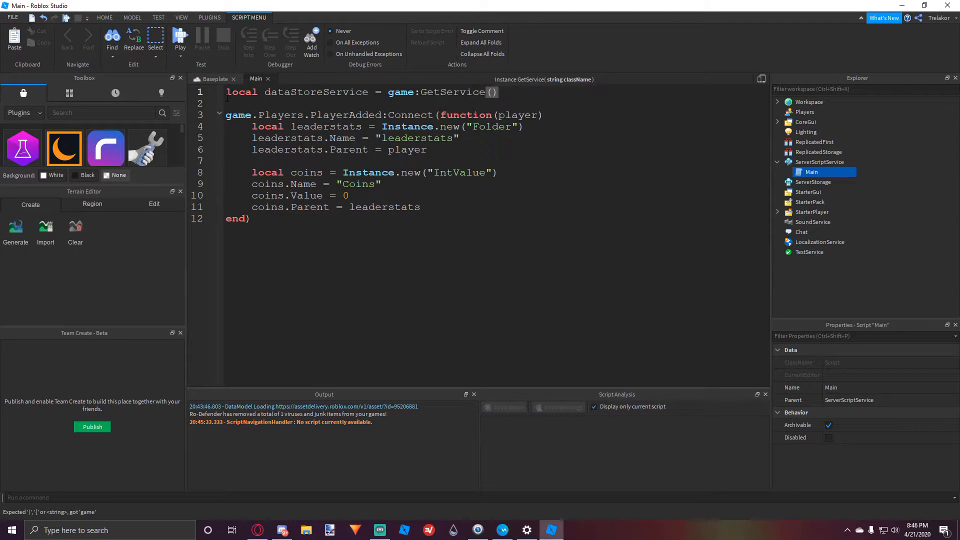
pyautogui.write('"DataStoreService"')
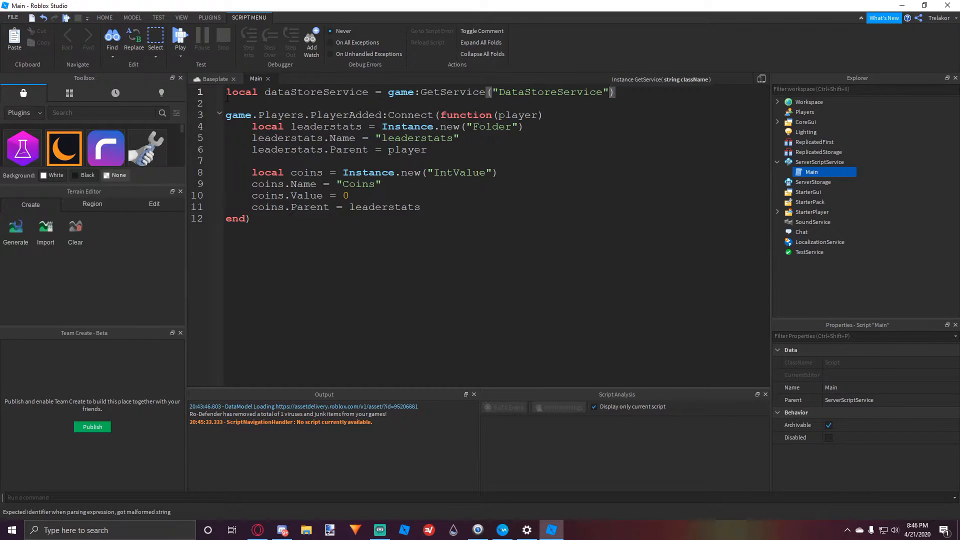
# Add a coinsData variable created with GetDataStore("CoinsData"), then bring up Game Settings
pyautogui.write('local')
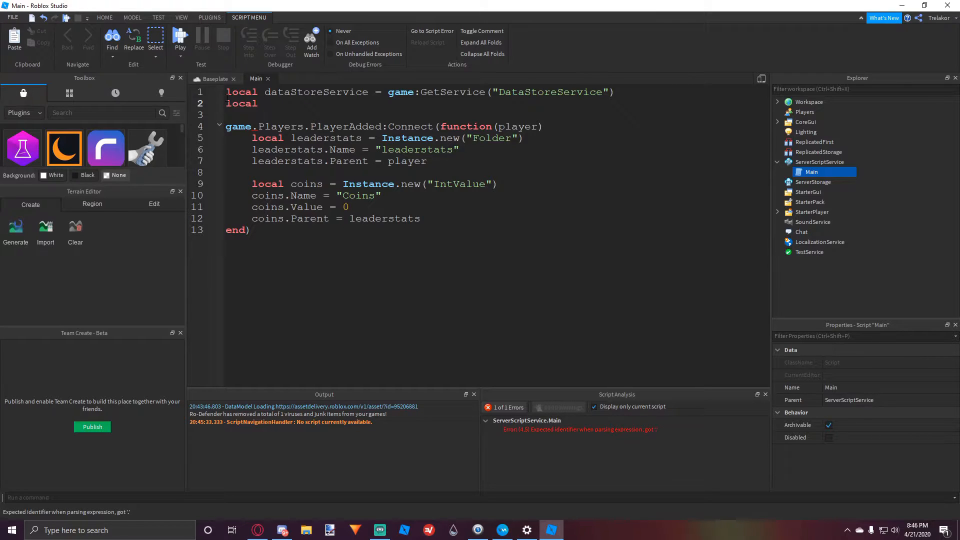
pyautogui.write('coinsData')
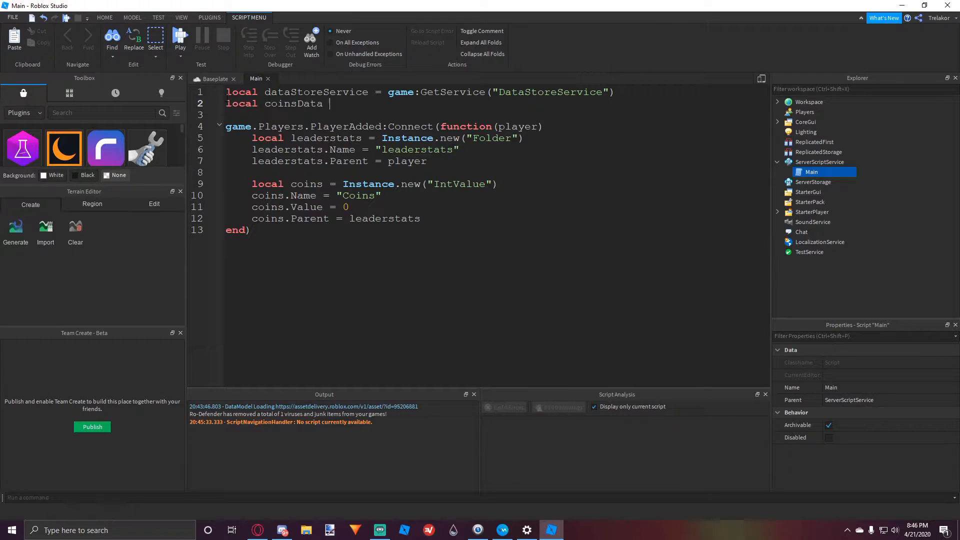
pyautogui.write('= dataStoreService:Get')
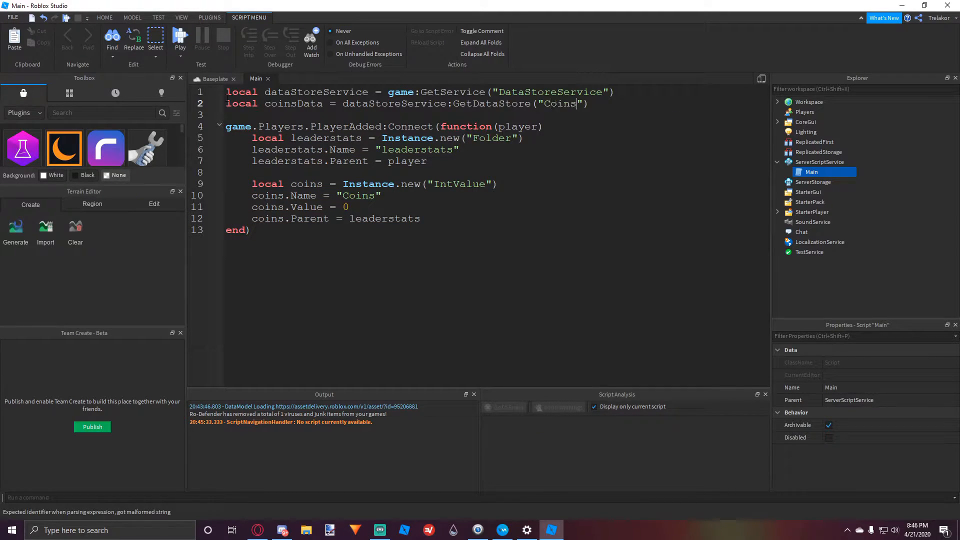
pyautogui.write('Data')
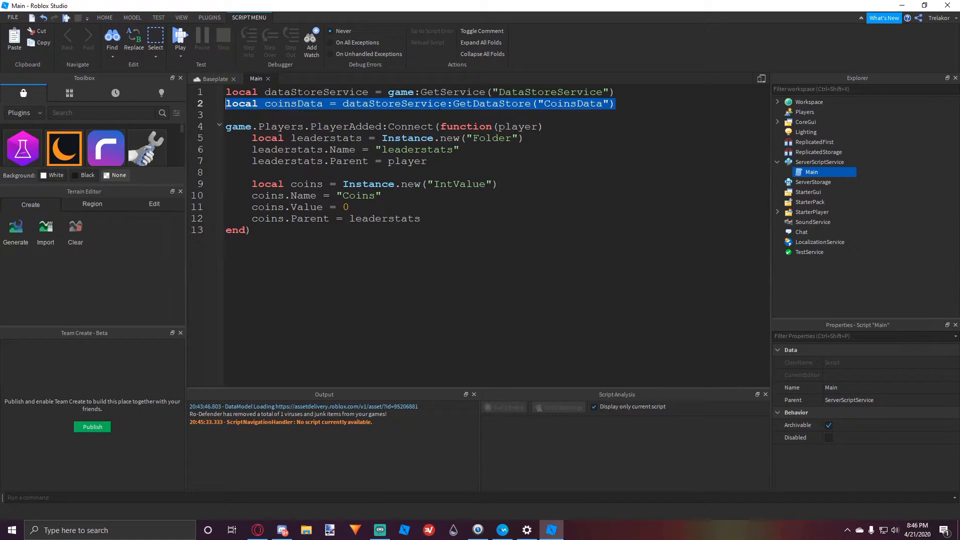
pyautogui.click(477, 104)
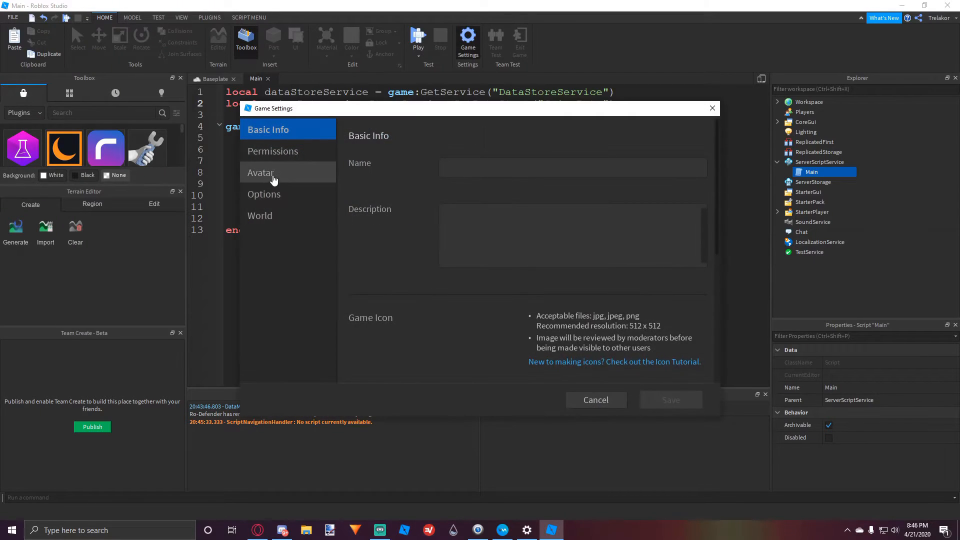
# Publish the place to Roblox and save Enable Studio Access to API Services as On
pyautogui.click(264, 194)
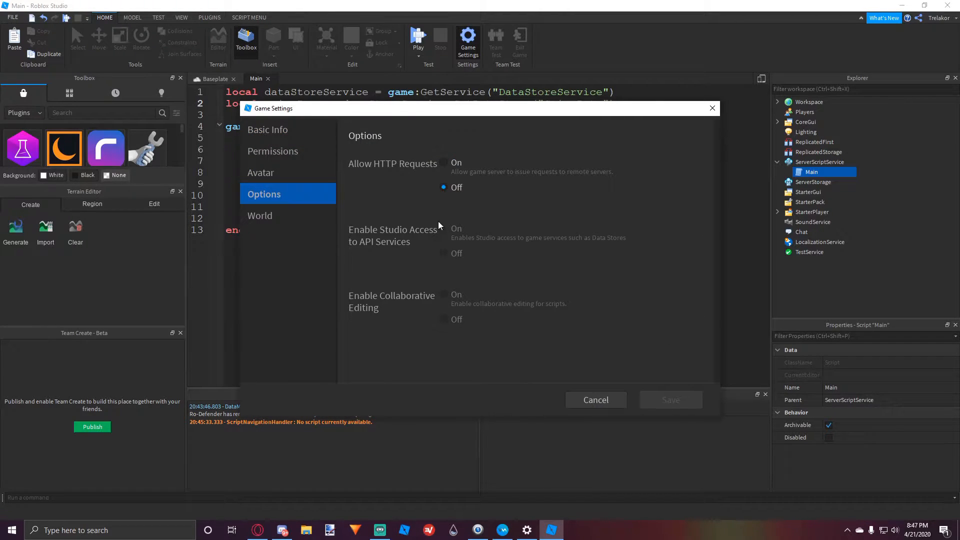
pyautogui.moveTo(594, 398)
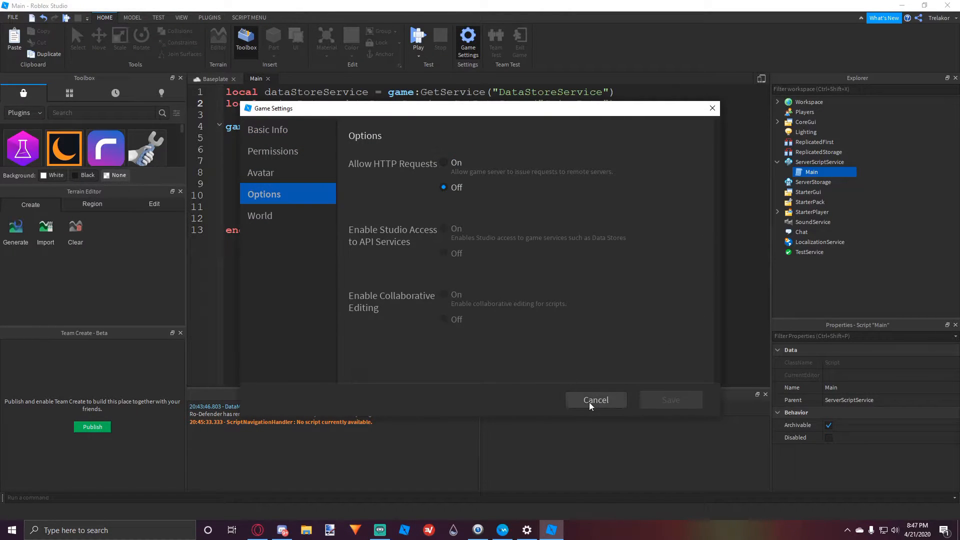
pyautogui.click(12, 17)
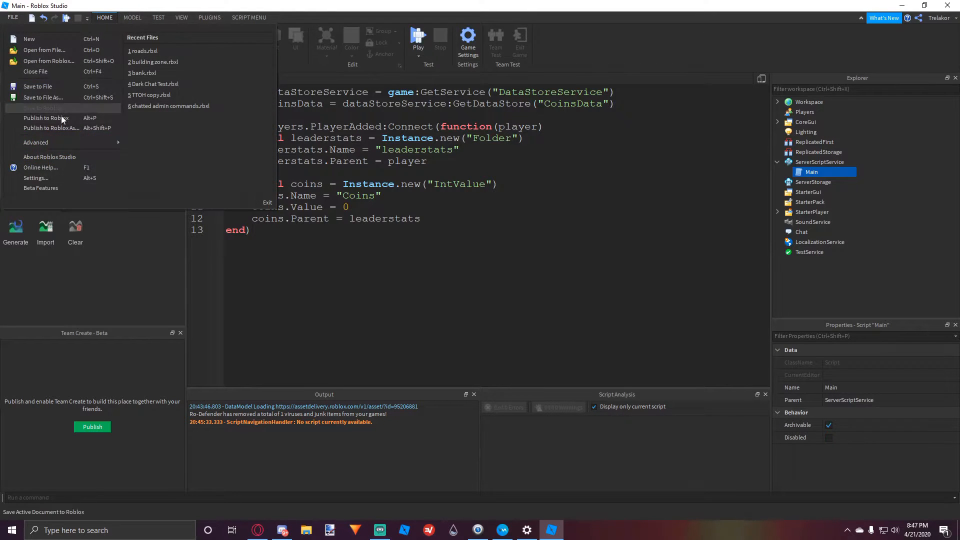
pyautogui.click(467, 39)
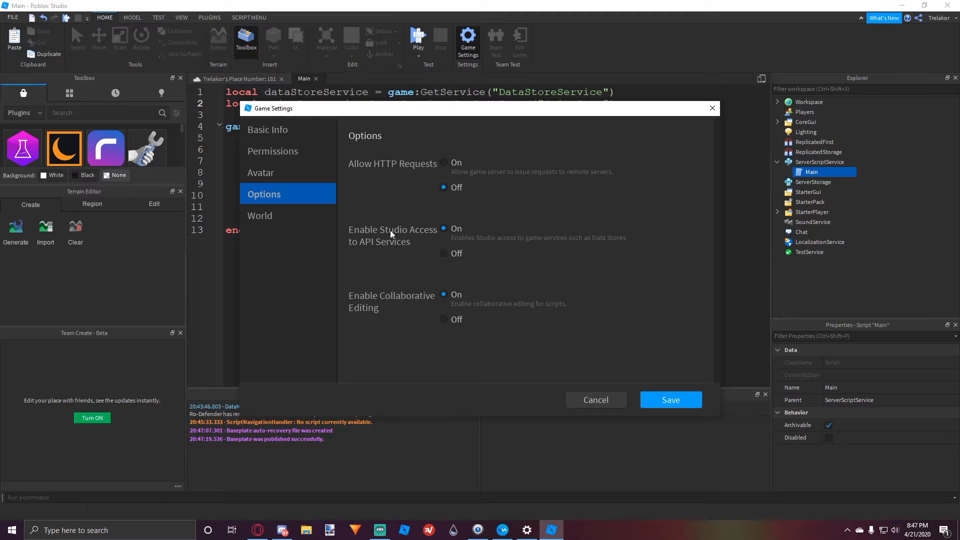
pyautogui.click(670, 400)
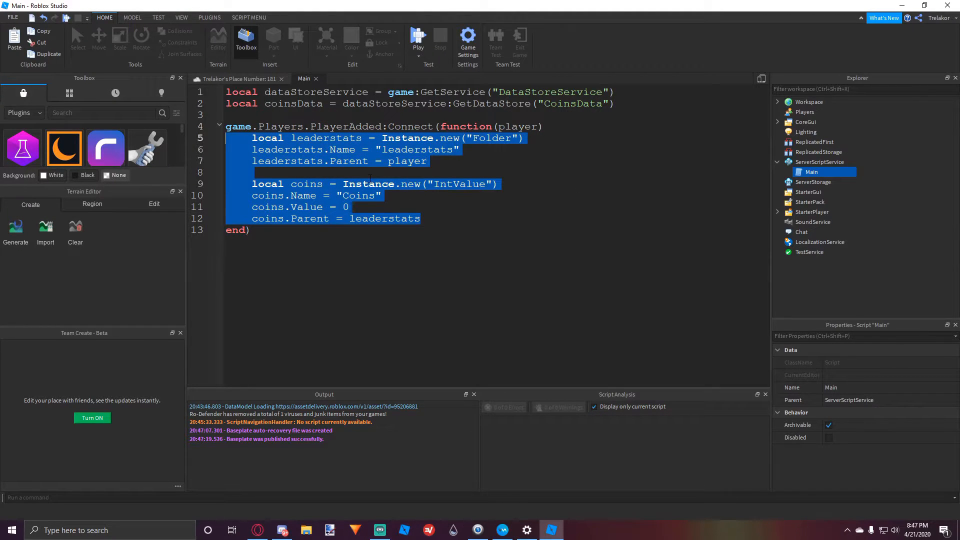
# Replace the Coins starting value 0 with coinsData:GetAsync(player.UserId) or 0
pyautogui.click(422, 219)
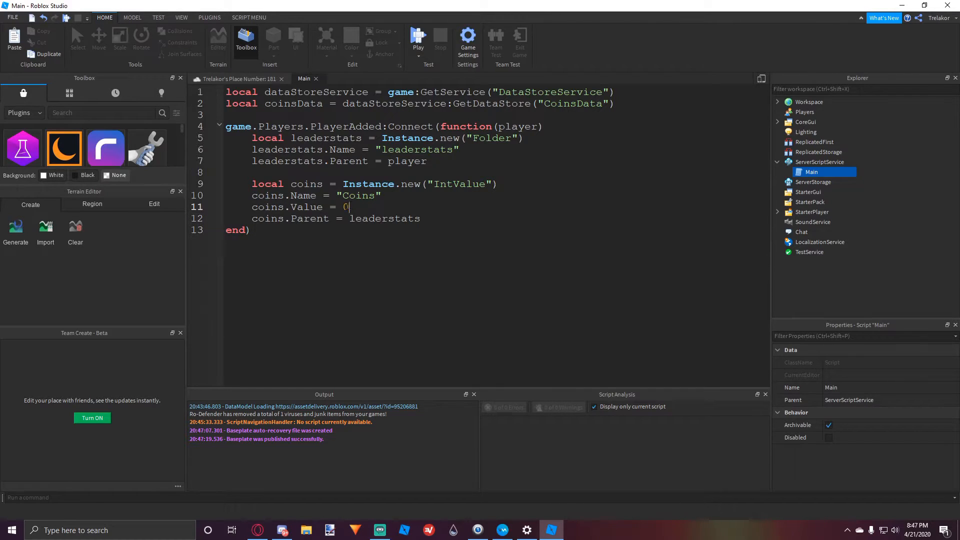
pyautogui.press('Backspace')
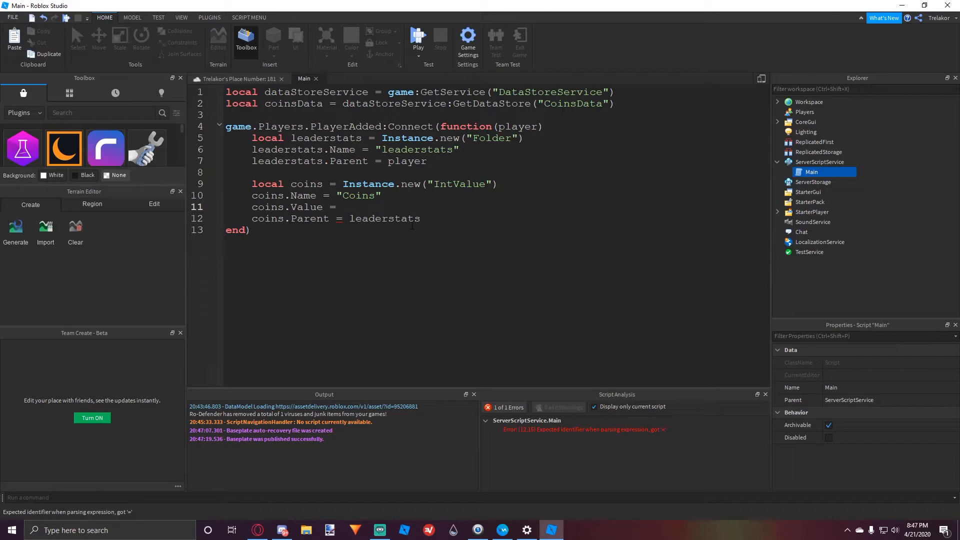
pyautogui.write('coinsData:')
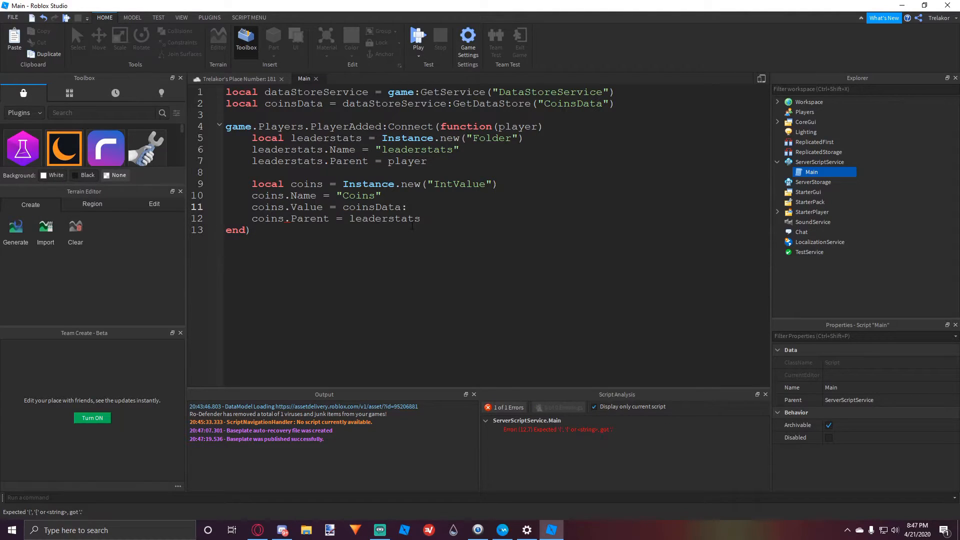
pyautogui.write(':GetAsync()')
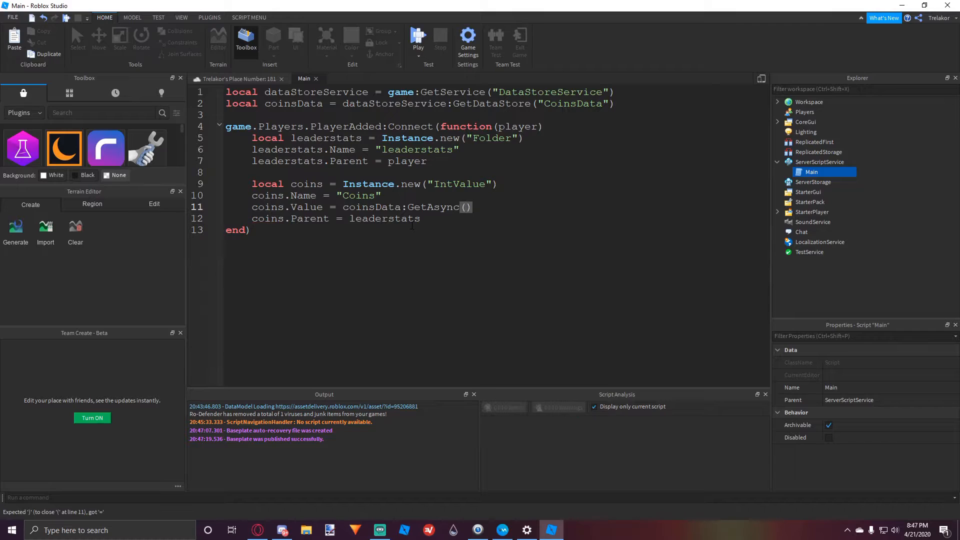
pyautogui.write('player.User')
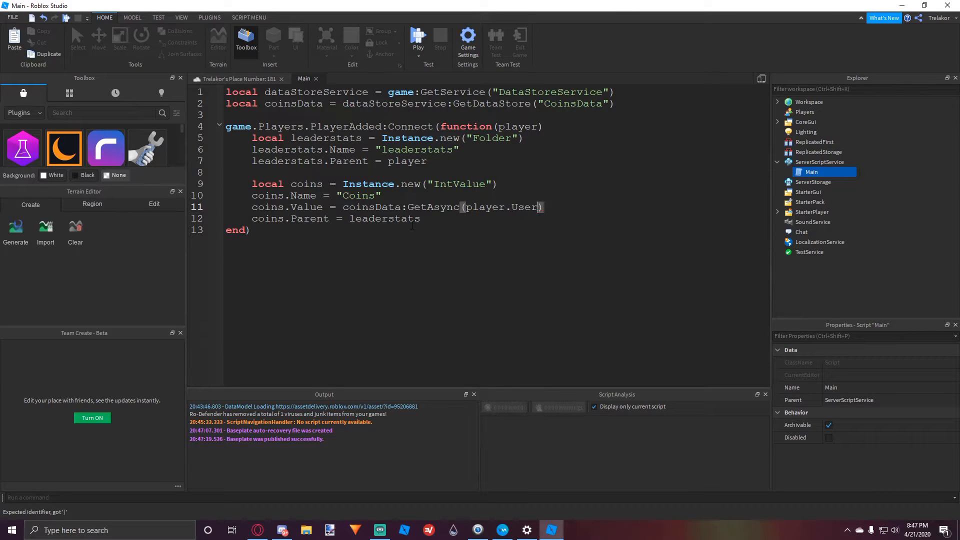
pyautogui.write('Id')
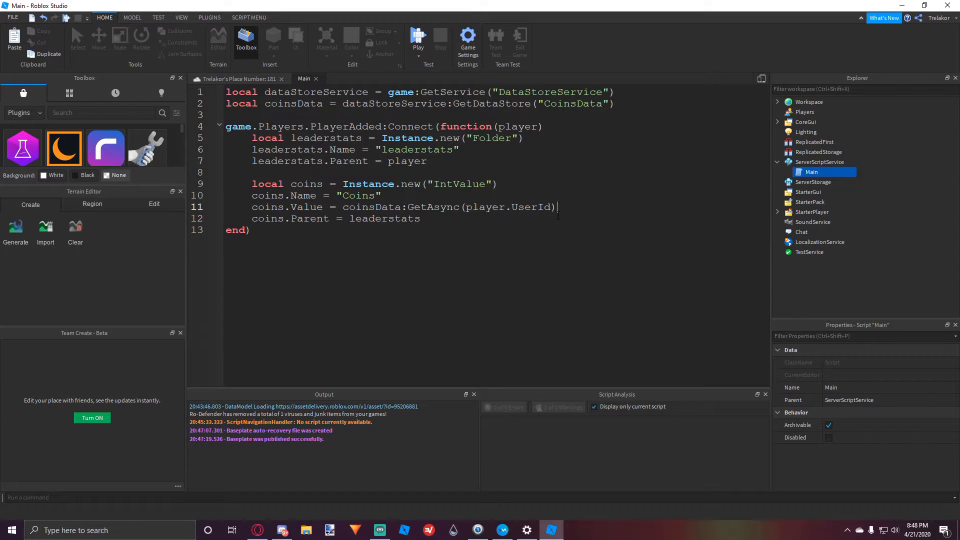
pyautogui.write('or')
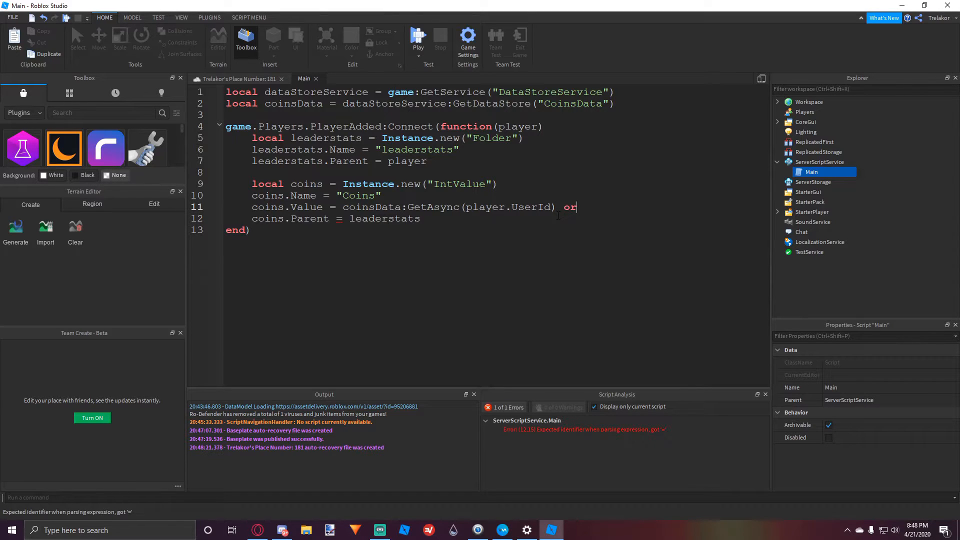
pyautogui.write('0')
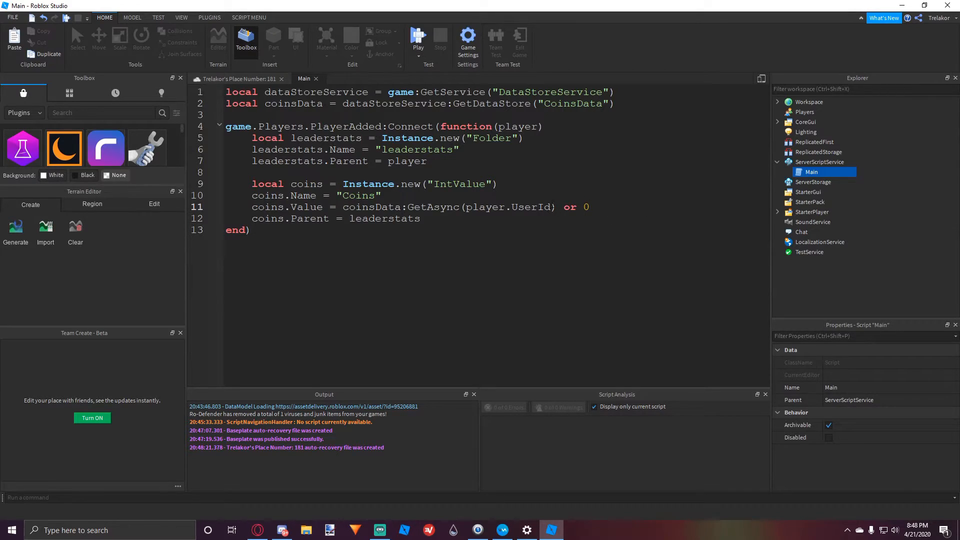
pyautogui.write('100')
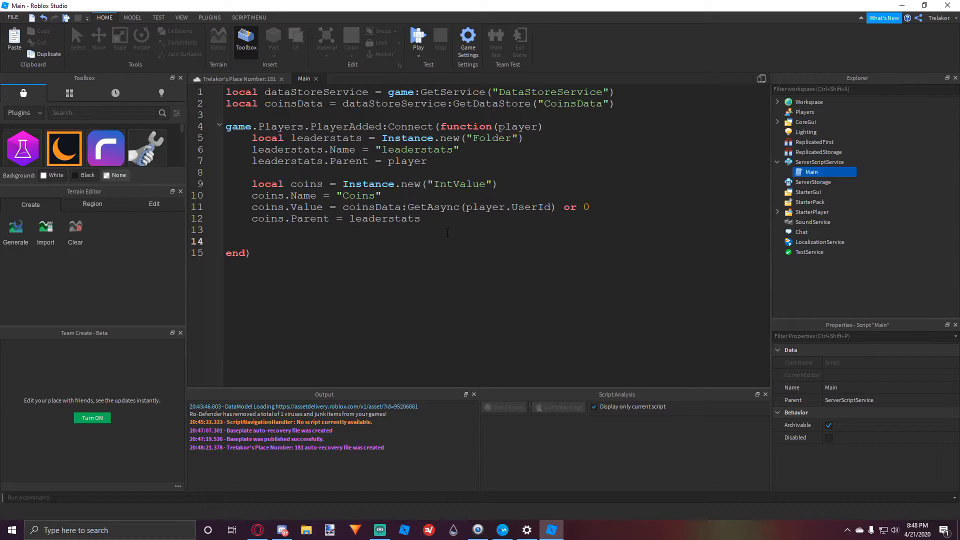
# Add coins.Changed:Connect calling coinsData:SetAsync(player.UserId, coins.Value), then close the script
pyautogui.write('coins.')
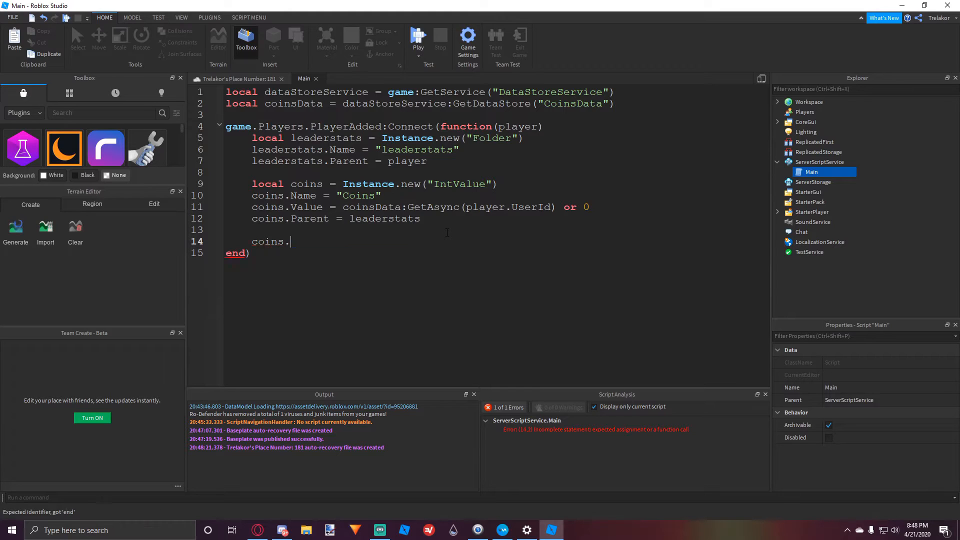
pyautogui.write('ChildAdd')
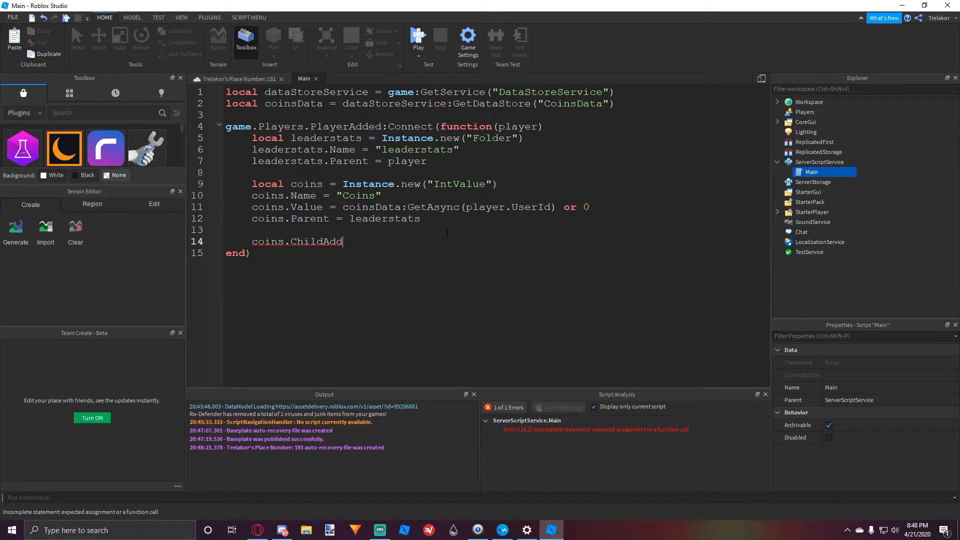
pyautogui.write('Changed:Connect')
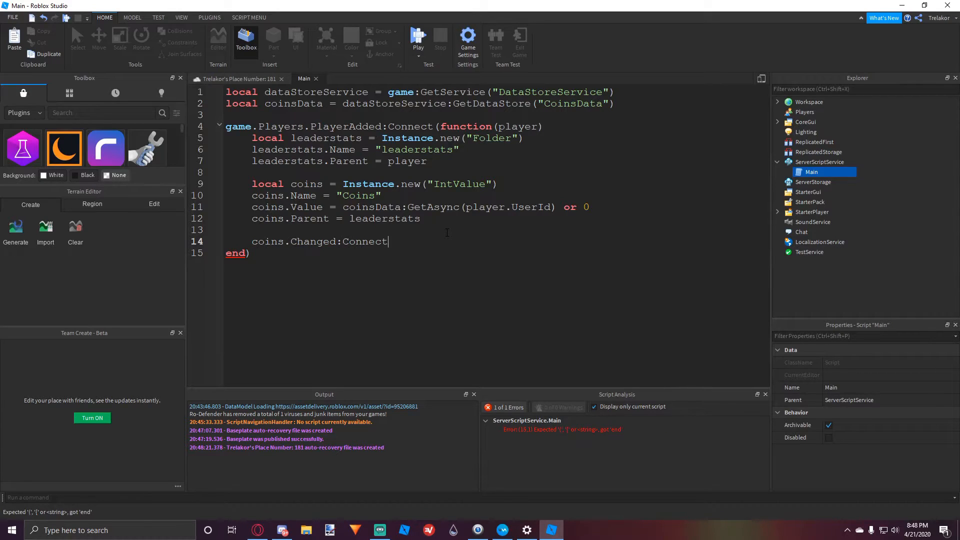
pyautogui.write('(function()')
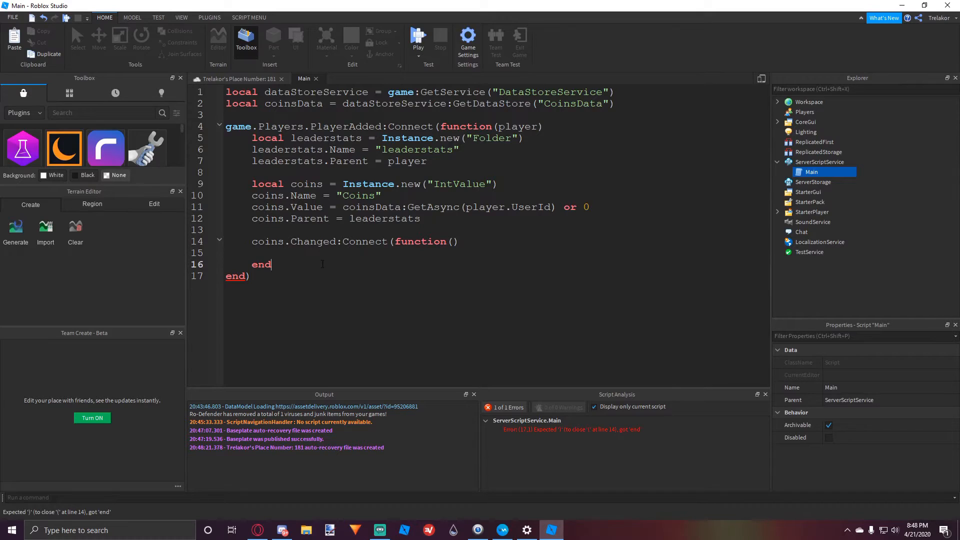
pyautogui.write(')')
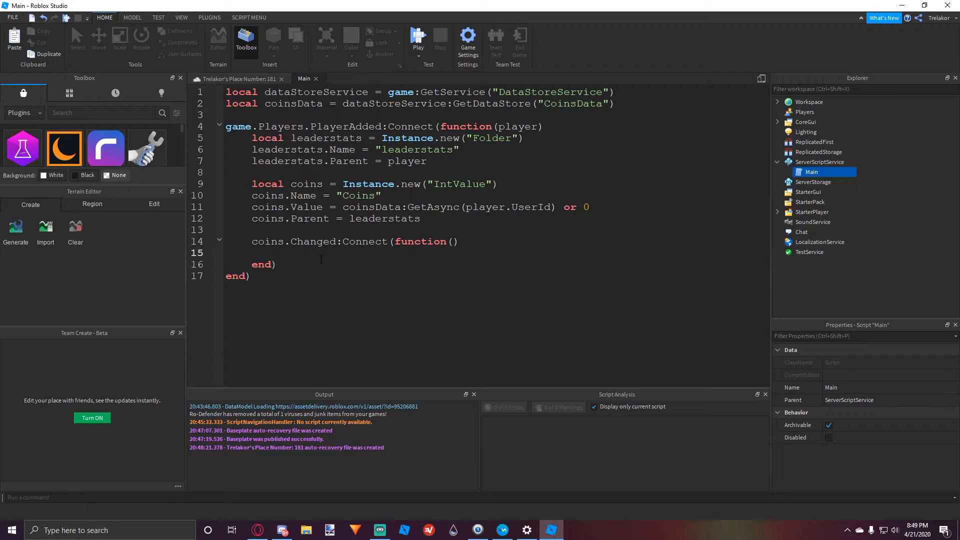
pyautogui.write('coinsData:SetAsy')
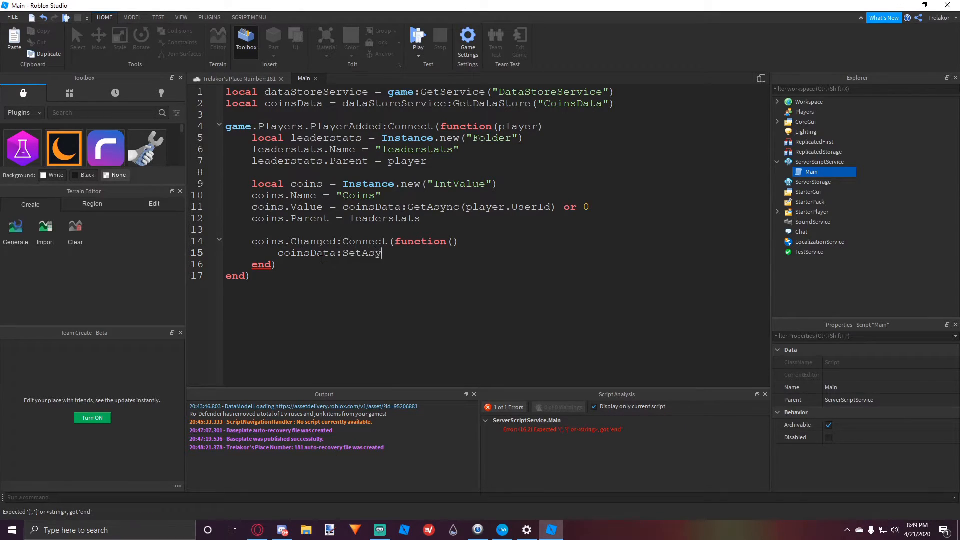
pyautogui.write('nc(player.U')
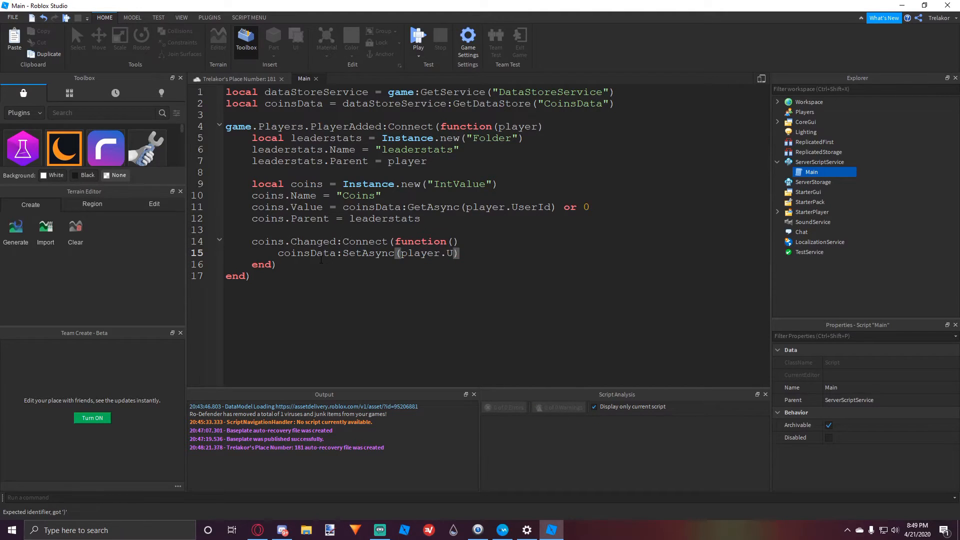
pyautogui.write('serId,')
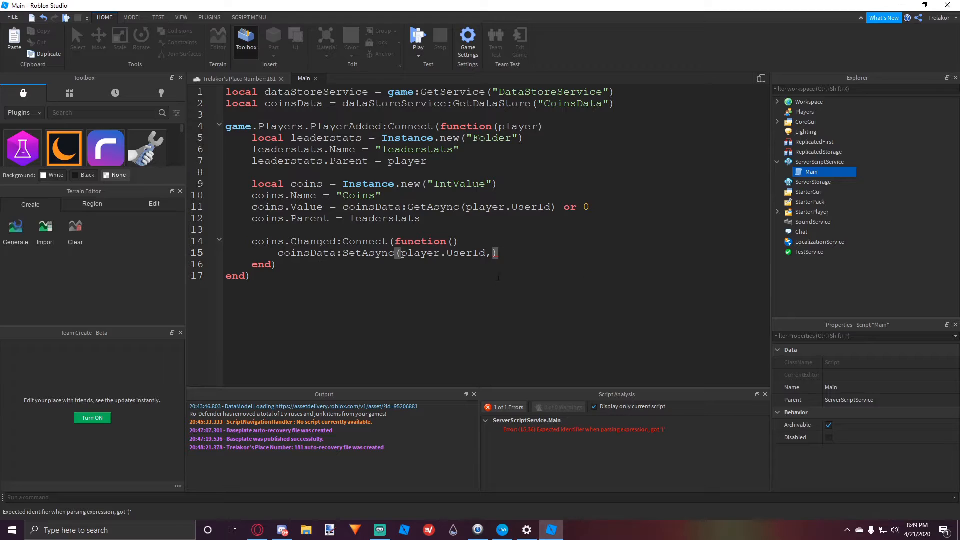
pyautogui.write('coins.Value')
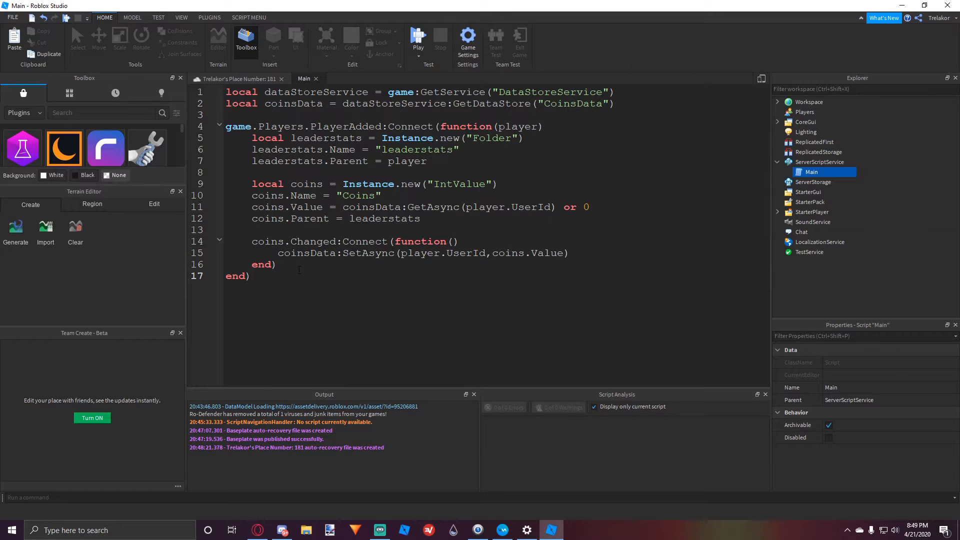
pyautogui.click(250, 276)
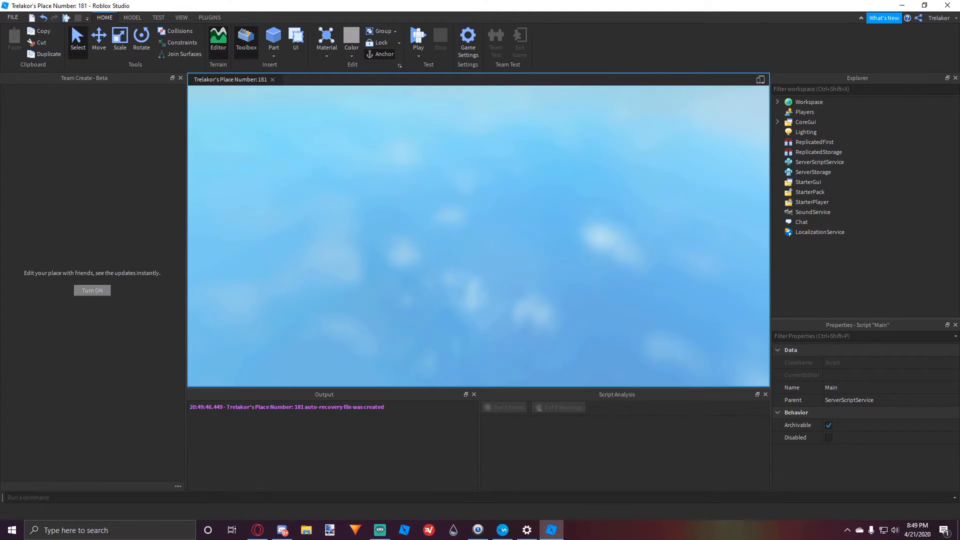
# Play test, set Coins to 1000 from the Server view, then return to Client view
pyautogui.click(418, 38)
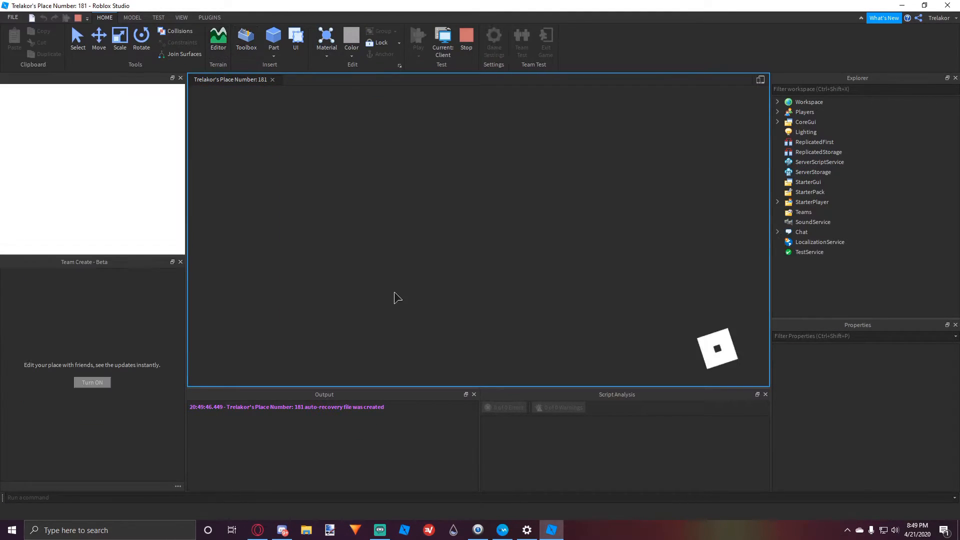
pyautogui.click(418, 37)
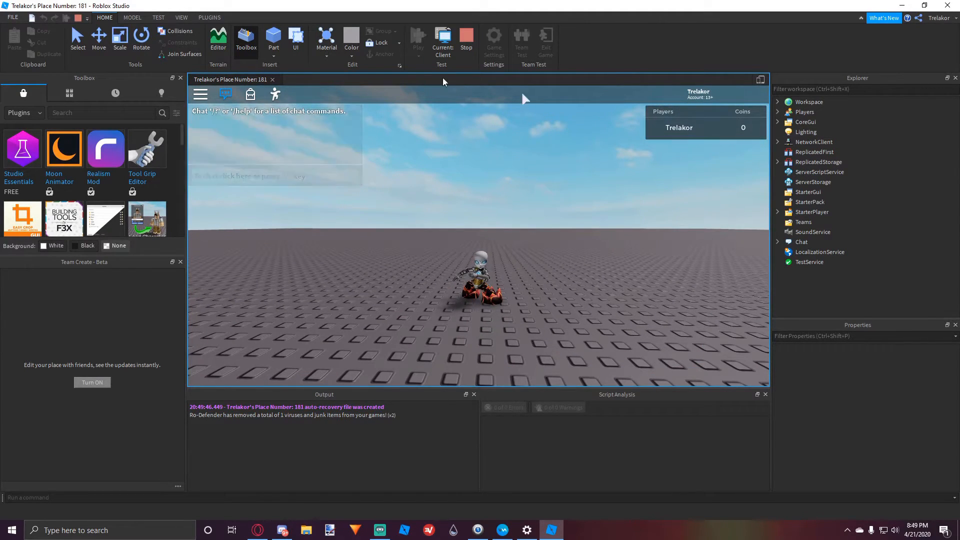
pyautogui.click(466, 37)
pyautogui.write('100')
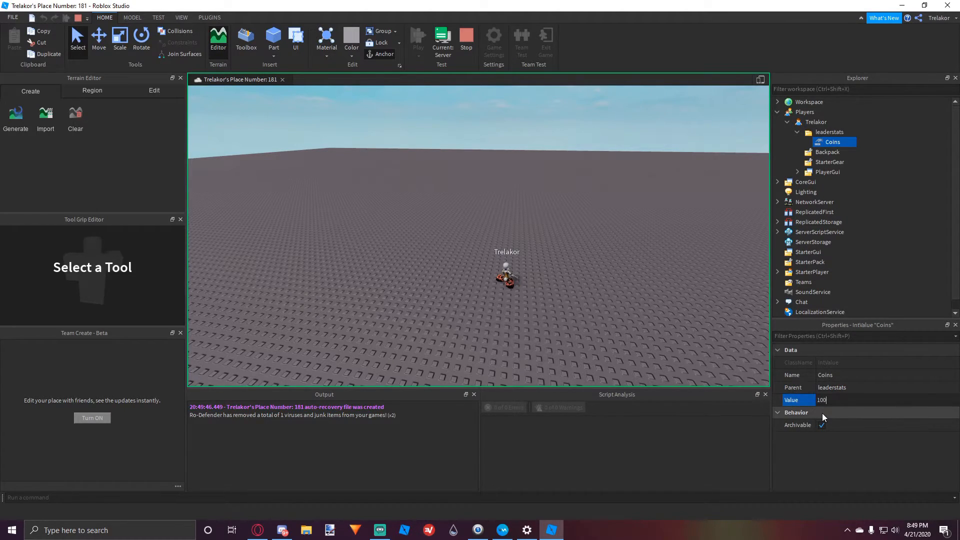
pyautogui.click(418, 38)
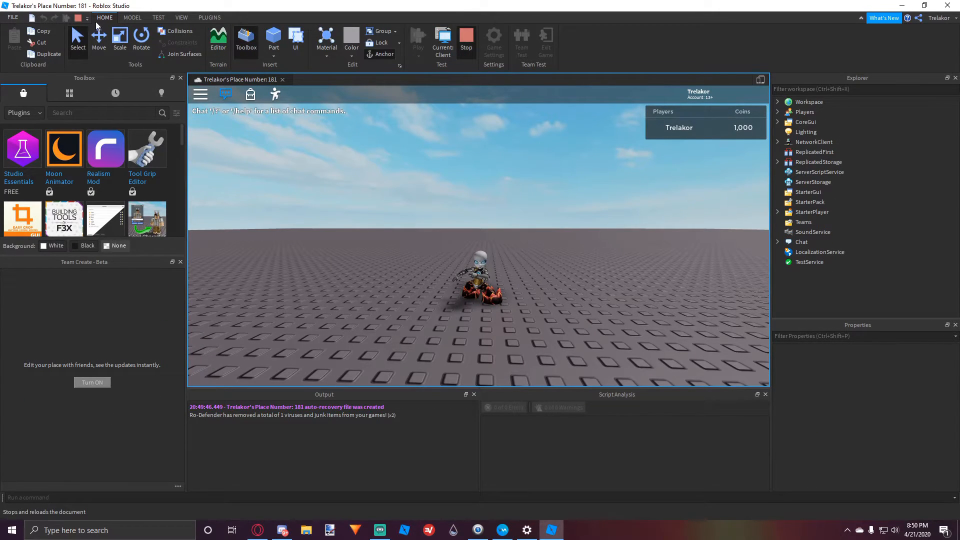
# Stop and replay the test to confirm Coins reloads at 1,000, then stop
pyautogui.click(466, 39)
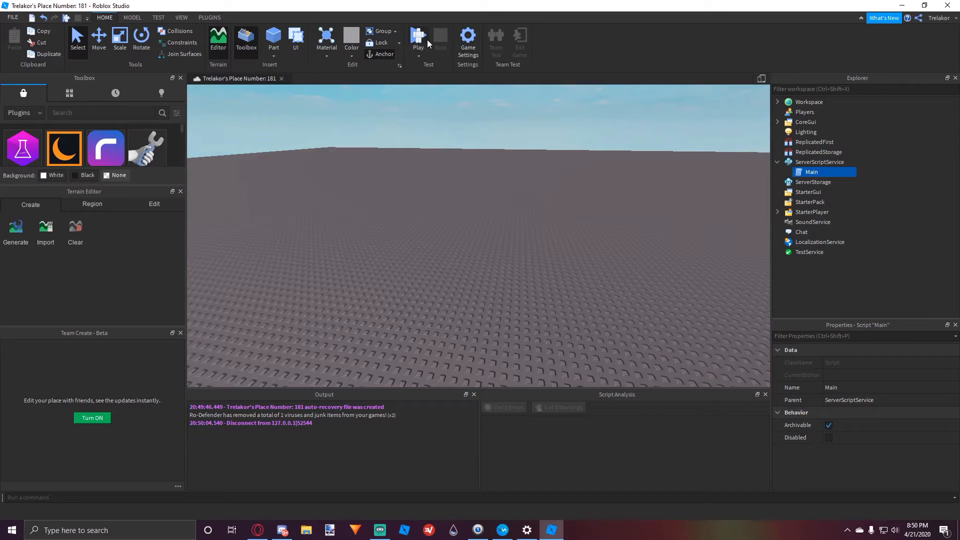
pyautogui.click(418, 38)
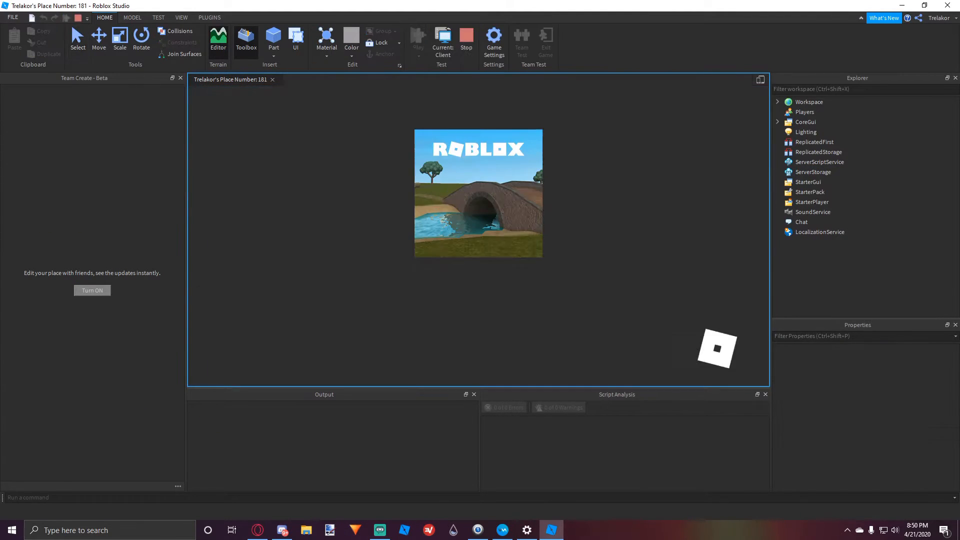
pyautogui.click(418, 42)
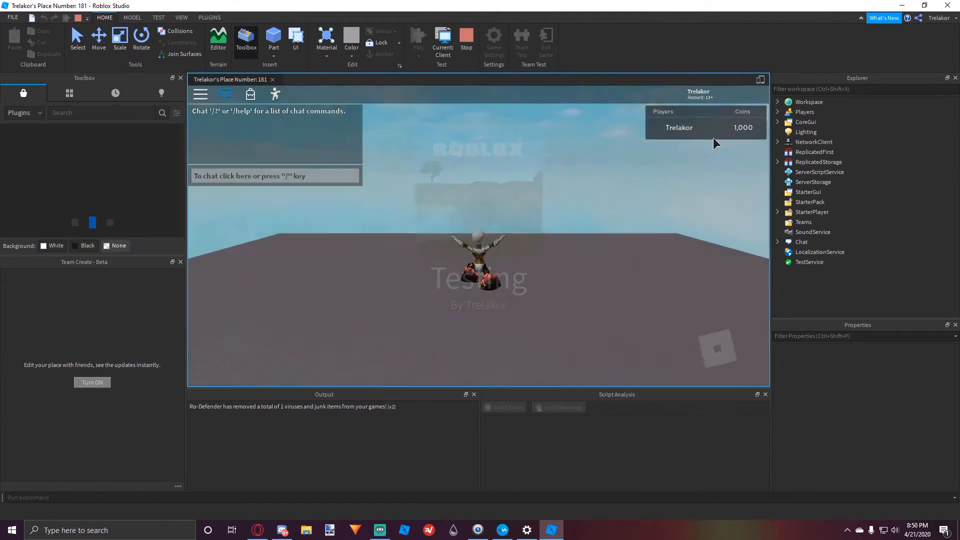
pyautogui.click(466, 38)
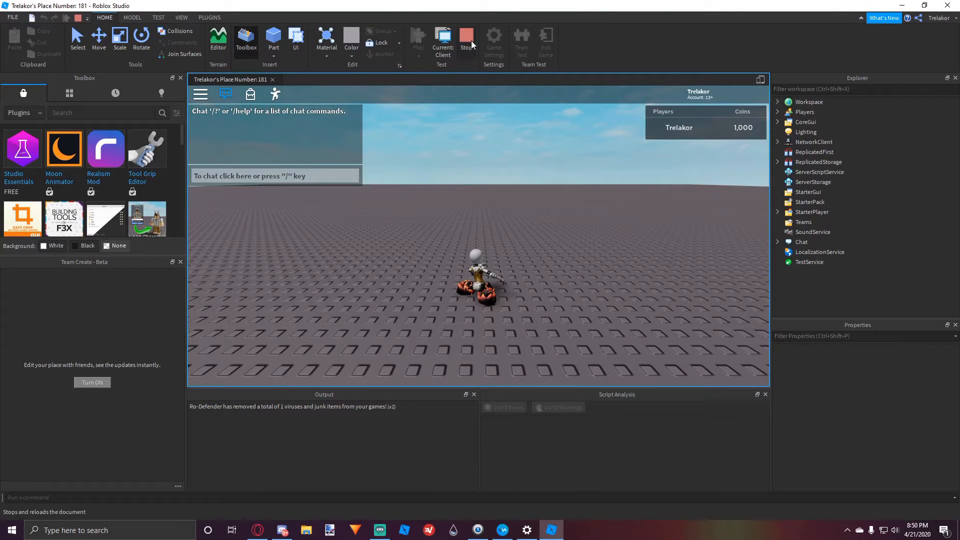
# Open the DataStore Editor plugin and enter the CoinsData store name
pyautogui.click(466, 38)
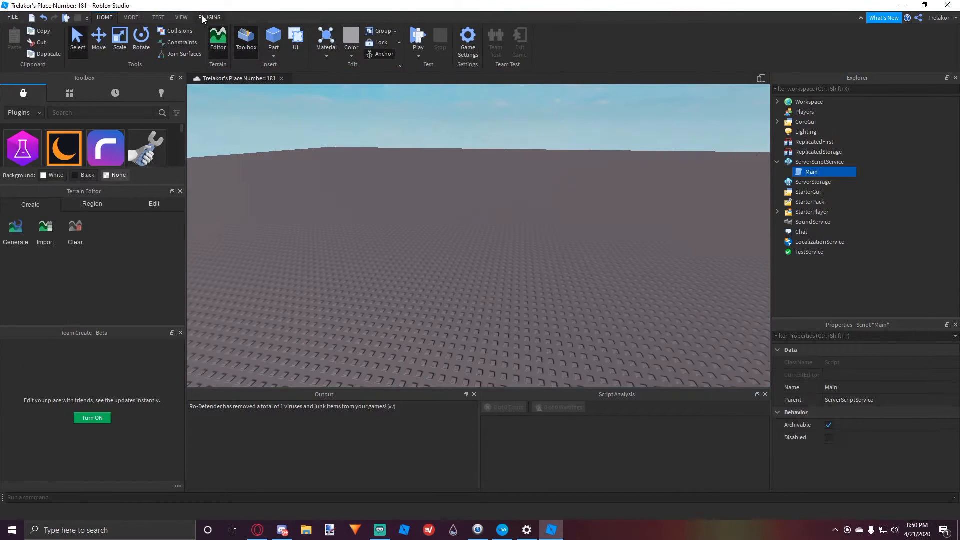
pyautogui.click(210, 17)
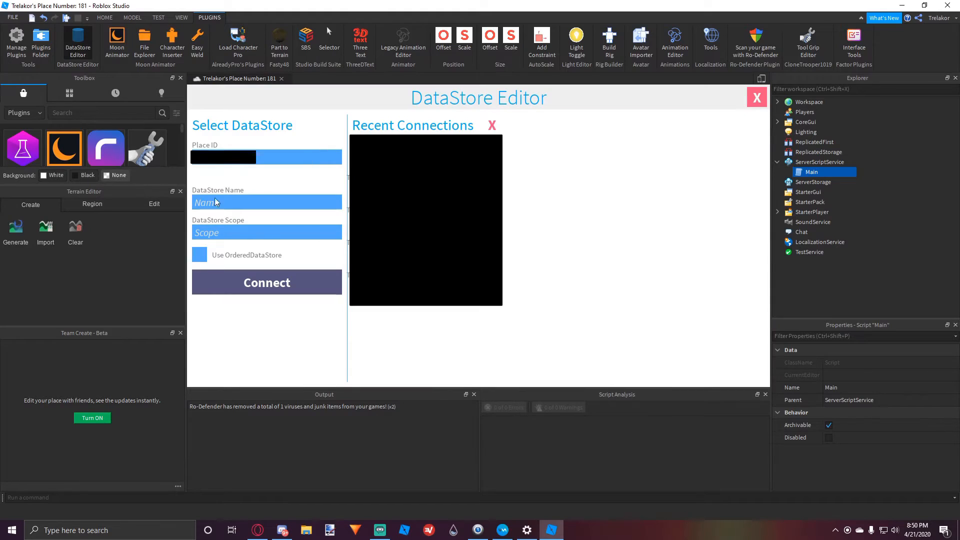
pyautogui.moveTo(230, 214)
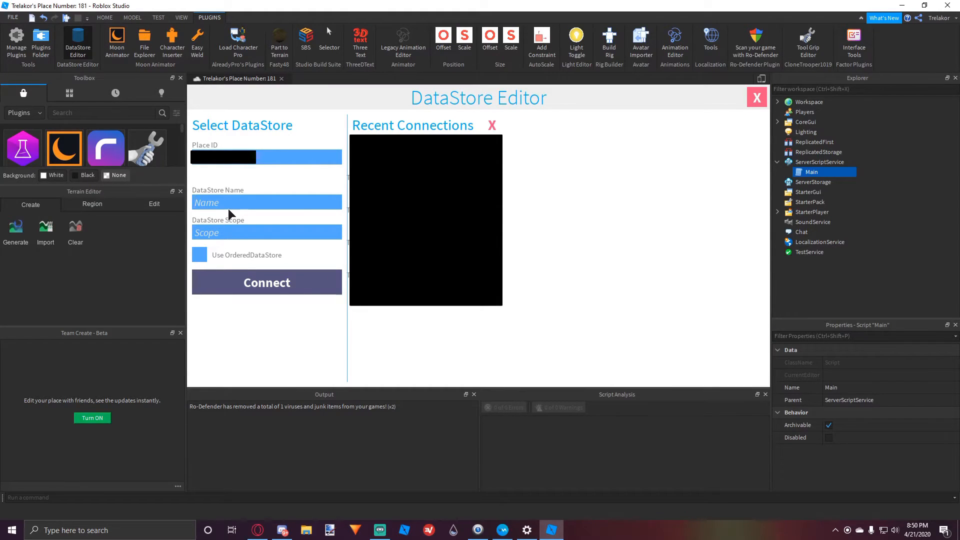
pyautogui.write('CoinsData')
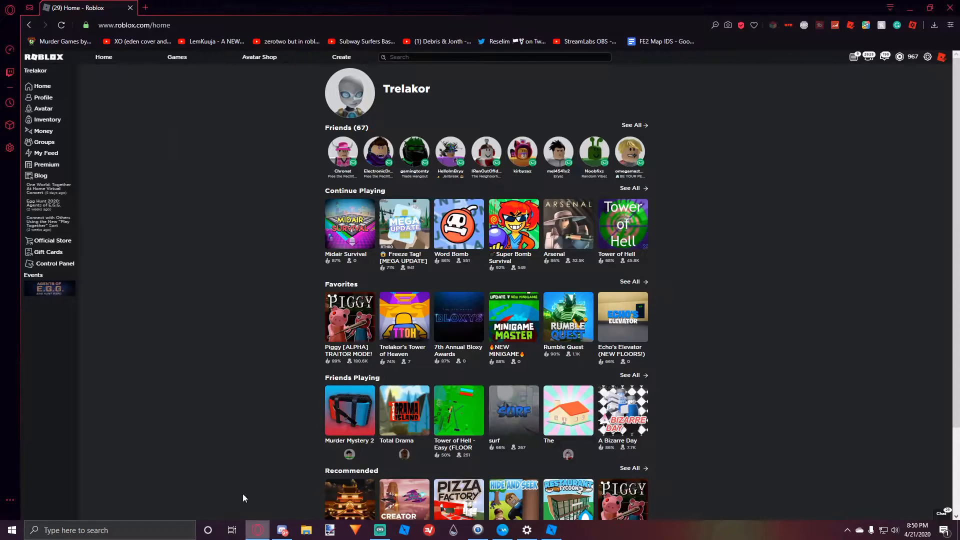
pyautogui.moveTo(49, 95)
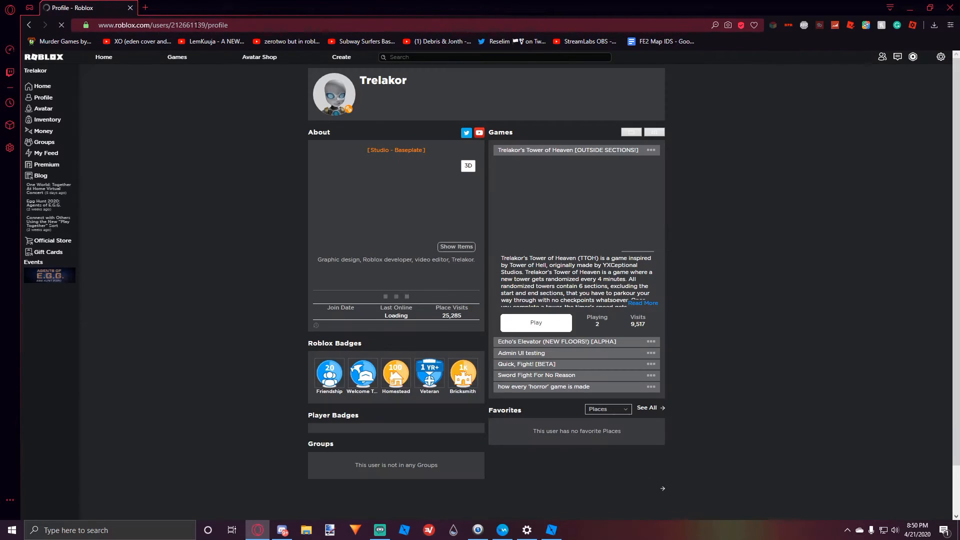
# Query key 212661139 in CoinsData, delete its 1000-coin entry, and replay to see 0 Coins
pyautogui.click(550, 529)
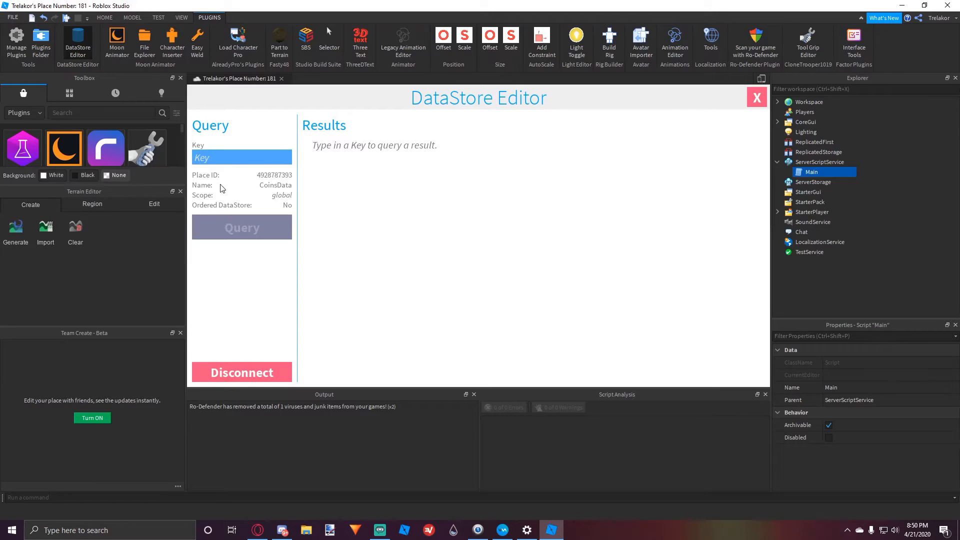
pyautogui.click(241, 227)
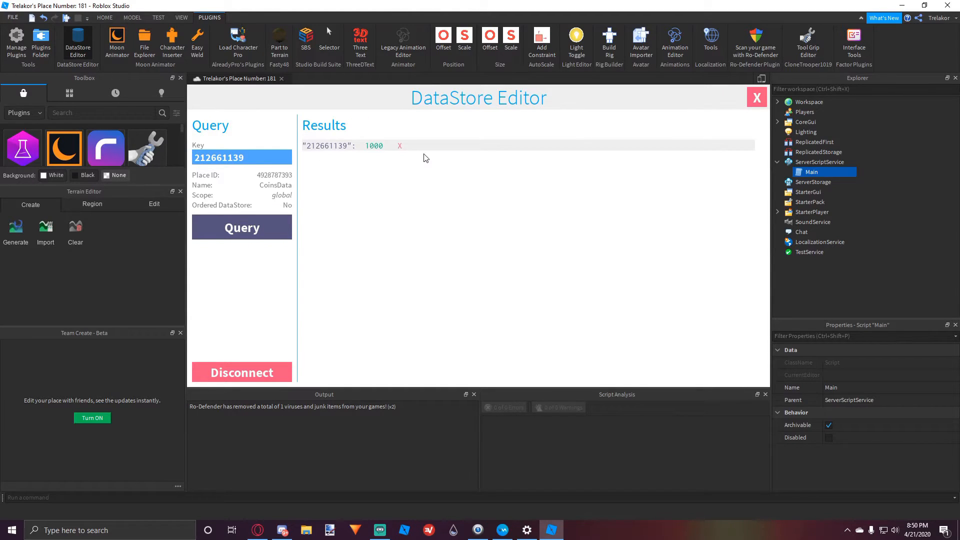
pyautogui.click(399, 145)
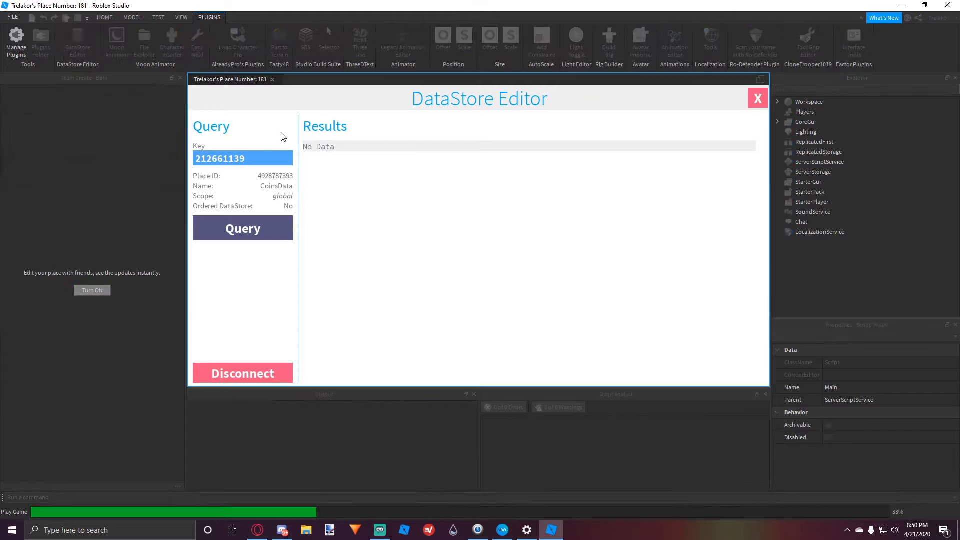
pyautogui.click(758, 98)
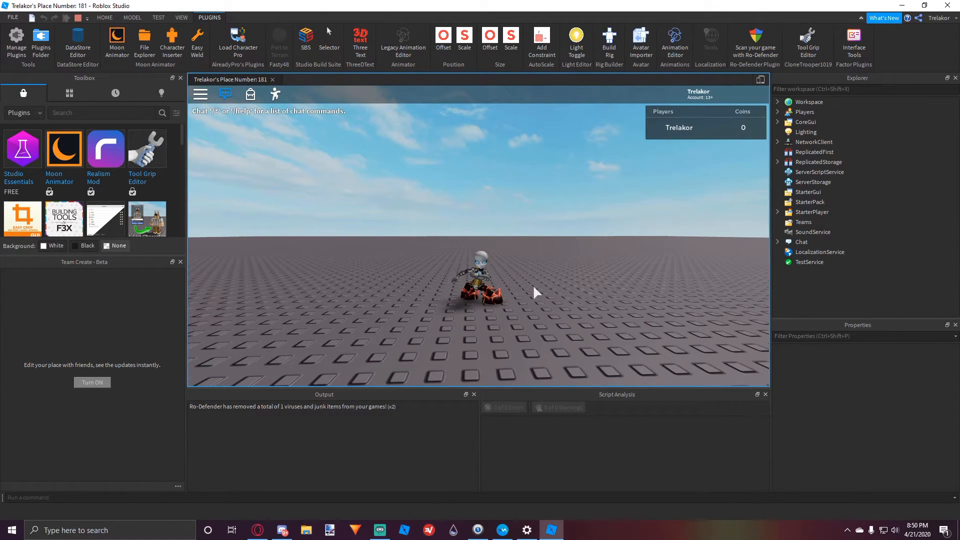
pyautogui.moveTo(410, 242)
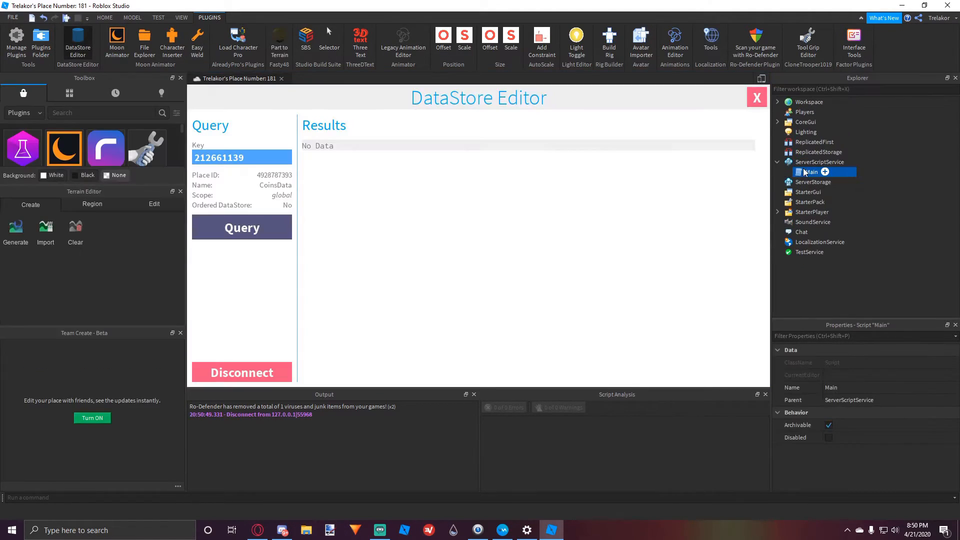
# Open Main and highlight the dataStoreService and coinsData variables and the CoinsData name
pyautogui.doubleClick(809, 172)
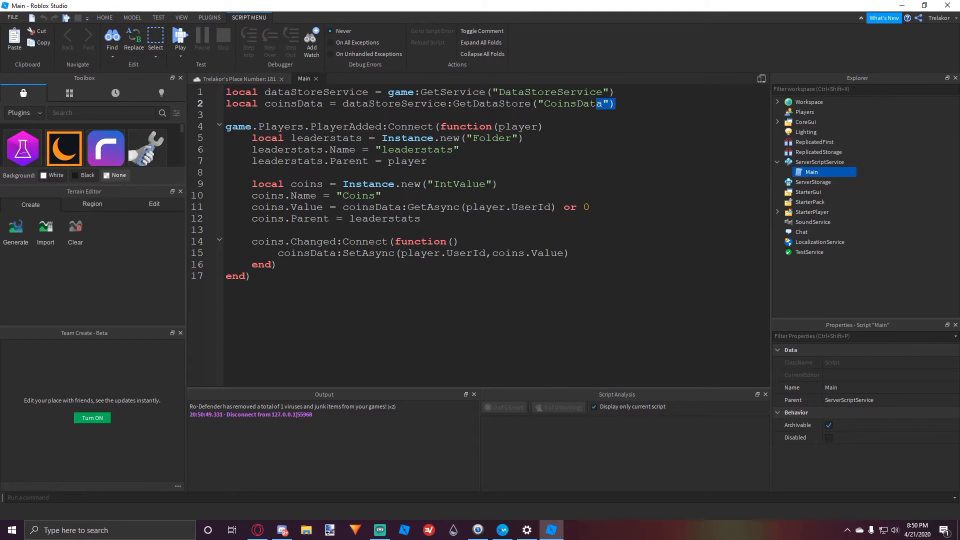
pyautogui.doubleClick(315, 92)
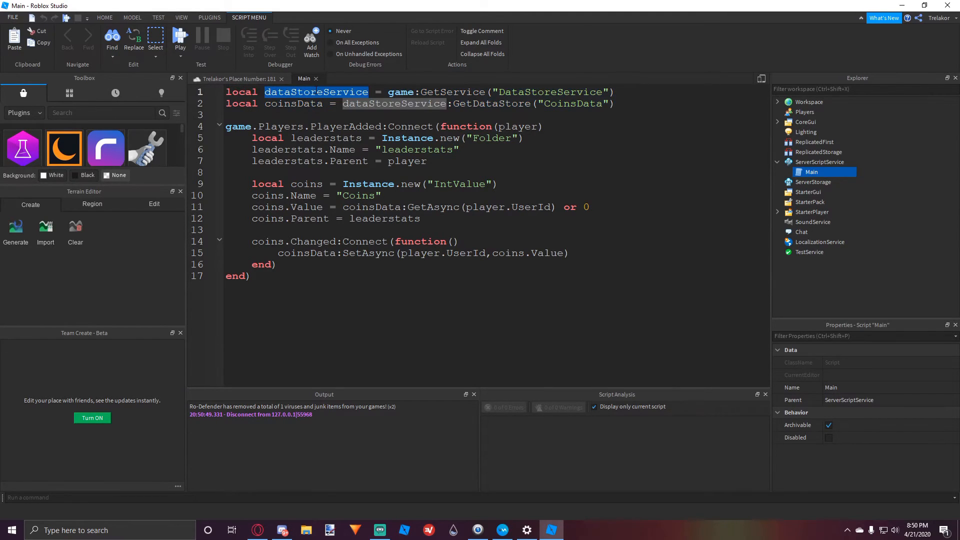
pyautogui.doubleClick(293, 103)
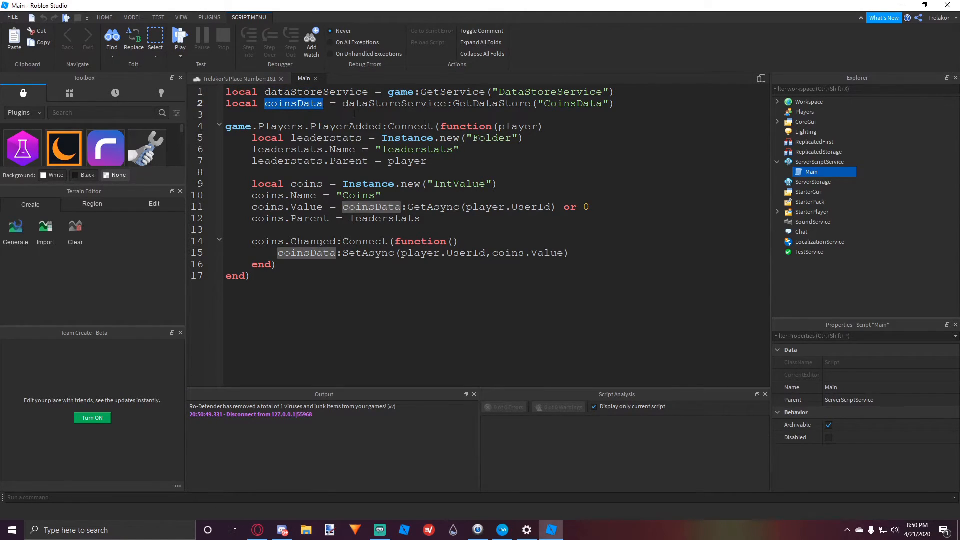
pyautogui.doubleClick(572, 103)
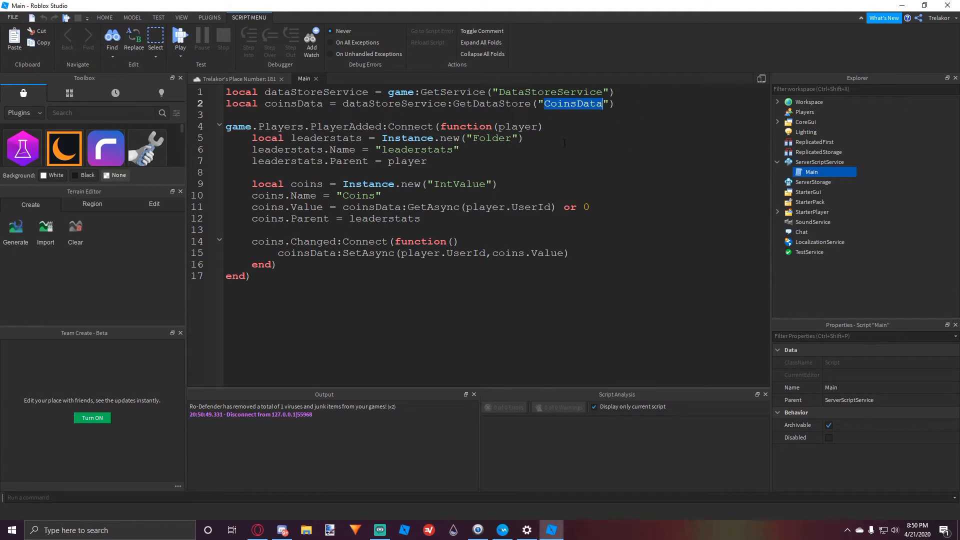
pyautogui.click(562, 103)
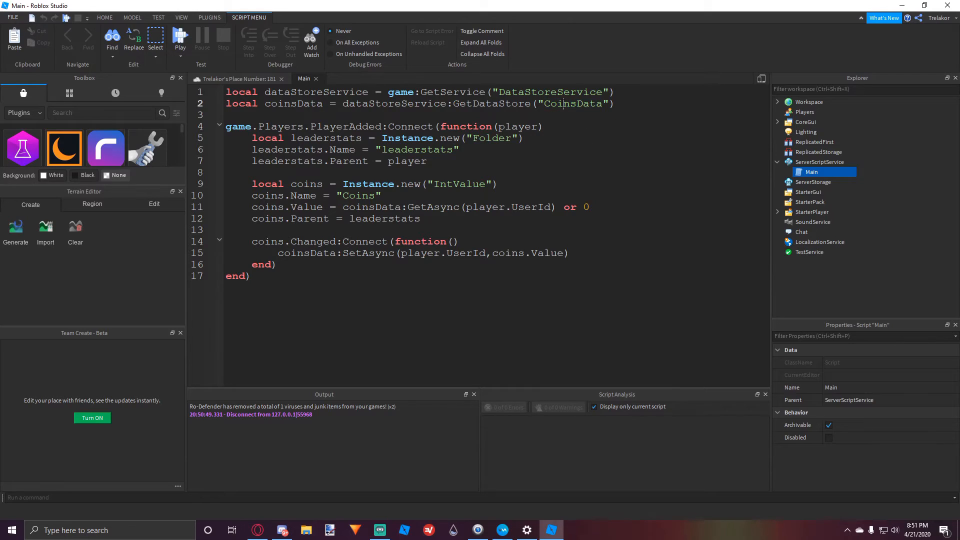
pyautogui.doubleClick(572, 103)
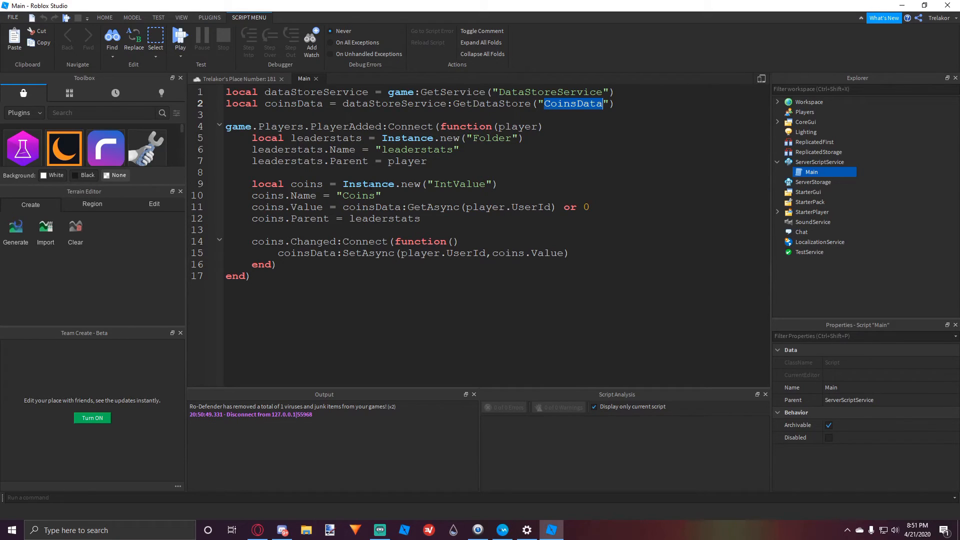
pyautogui.click(226, 114)
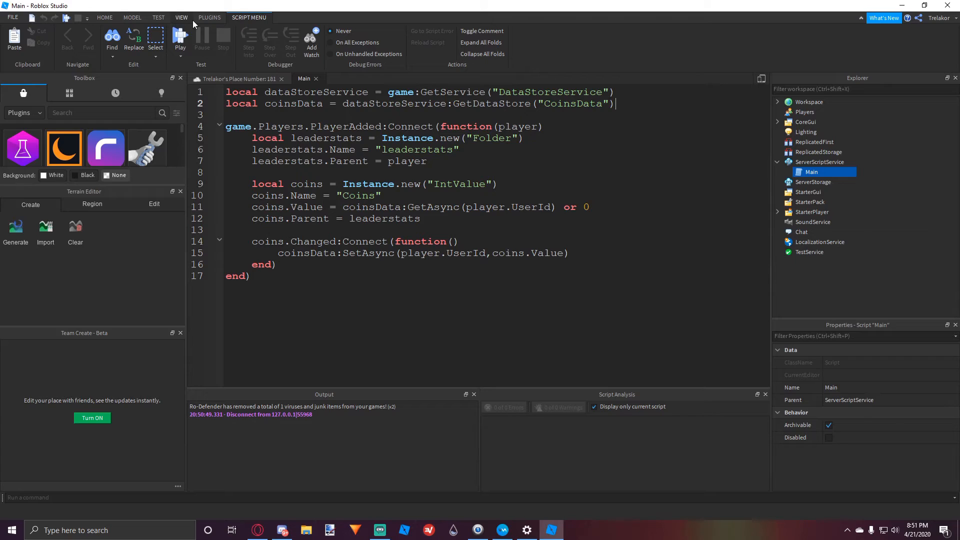
# Switch between the Plugins and Home tabs and highlight the CoinsData name again
pyautogui.click(209, 17)
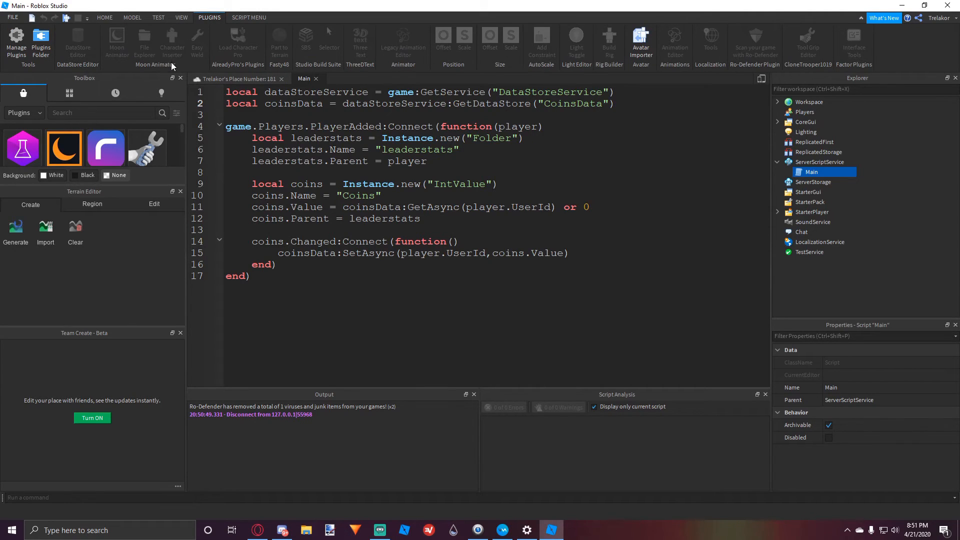
pyautogui.moveTo(247, 72)
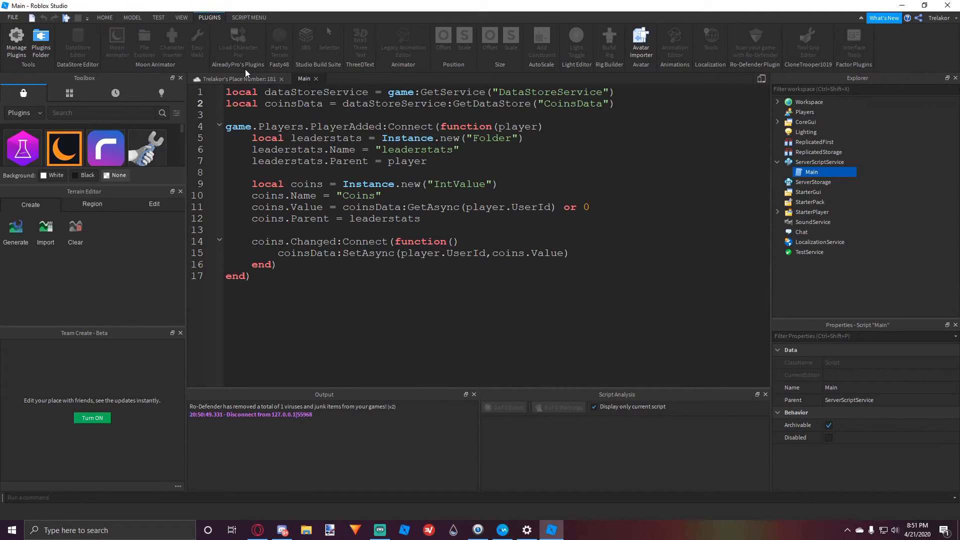
pyautogui.click(105, 17)
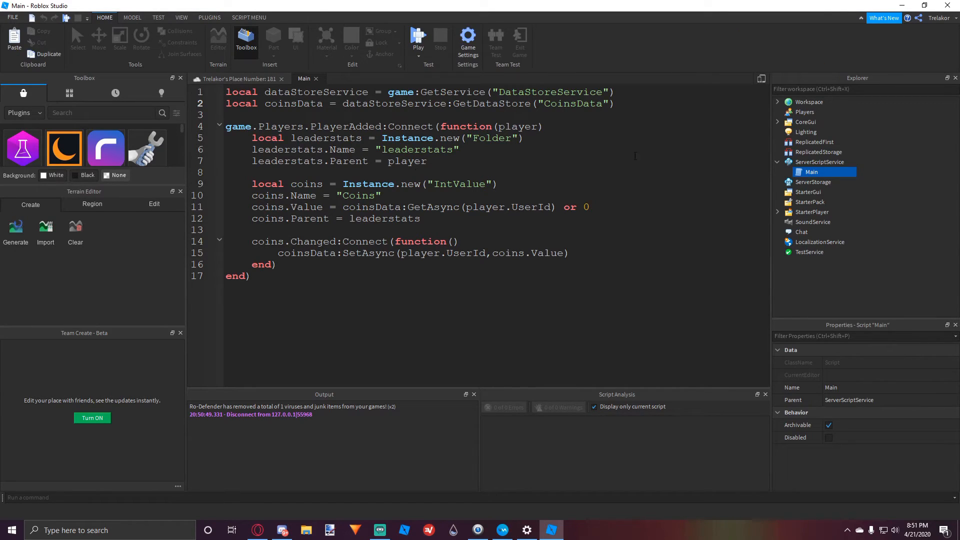
pyautogui.doubleClick(572, 103)
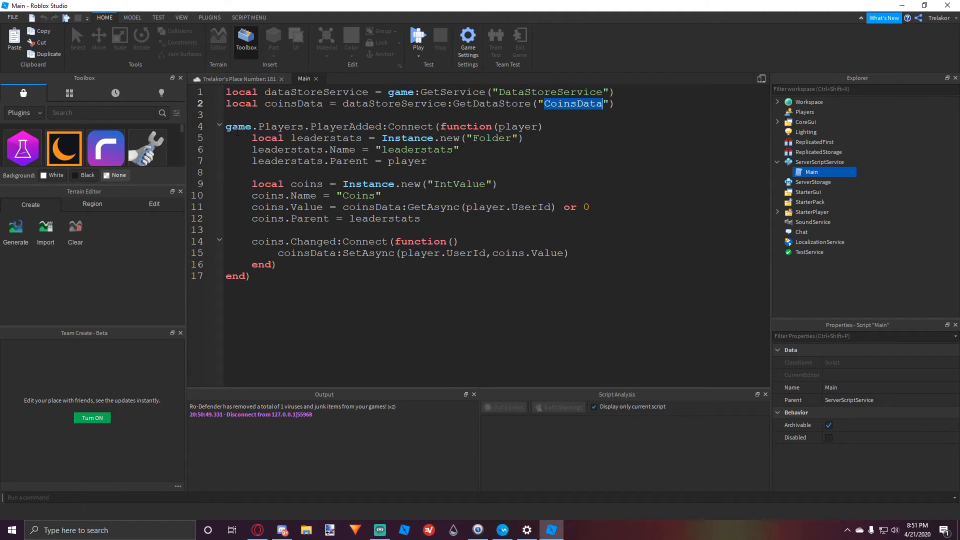
pyautogui.click(253, 149)
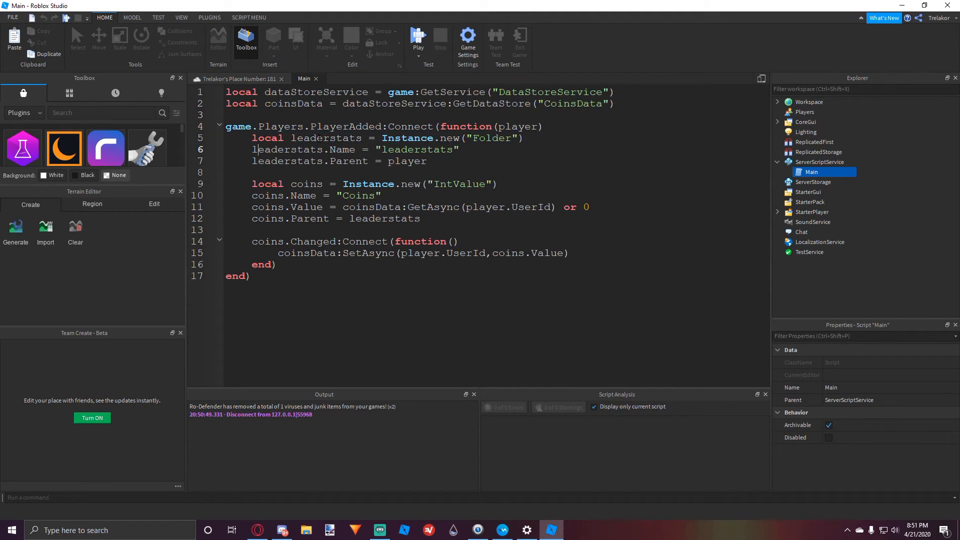
# Highlight the GetAsync loading expression and saved coins value, then close the Main script
pyautogui.click(428, 161)
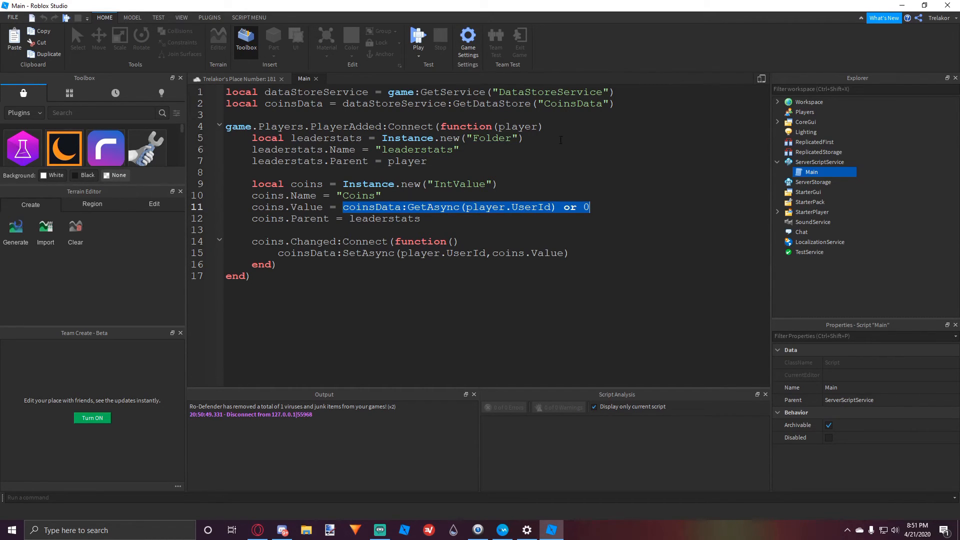
pyautogui.doubleClick(571, 103)
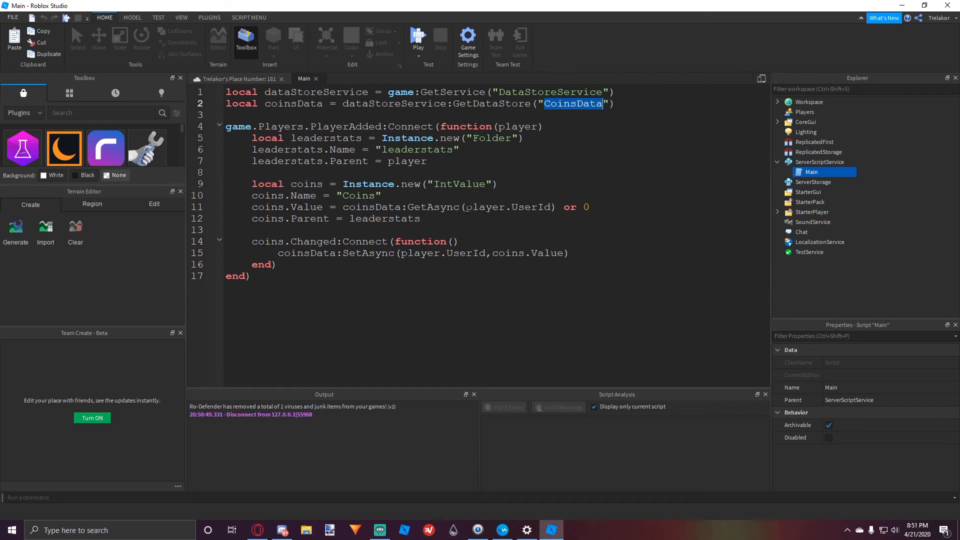
pyautogui.doubleClick(568, 207)
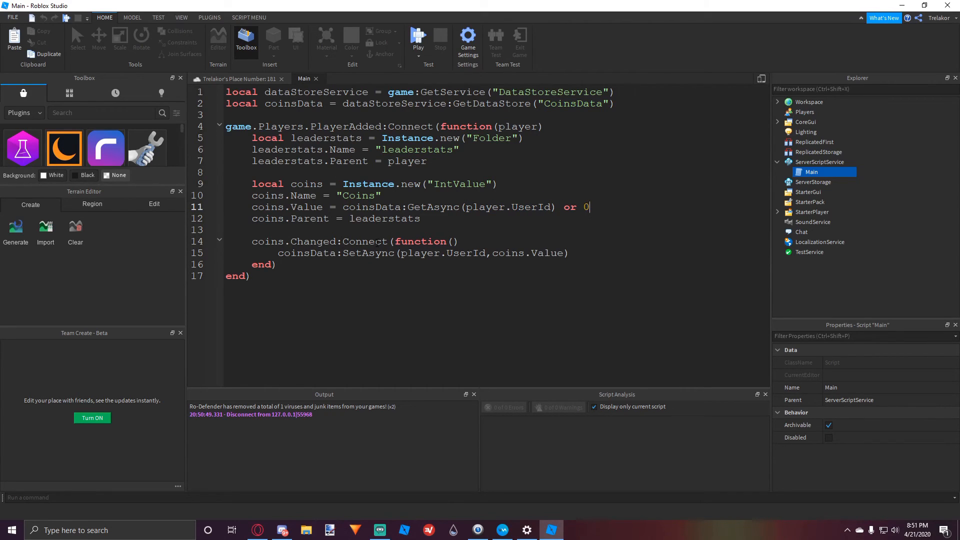
pyautogui.click(300, 264)
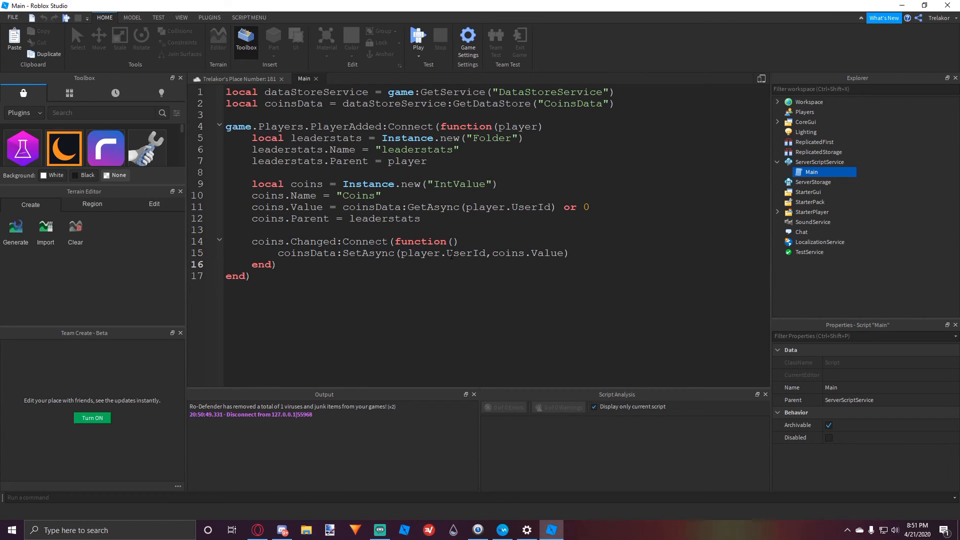
pyautogui.doubleClick(528, 253)
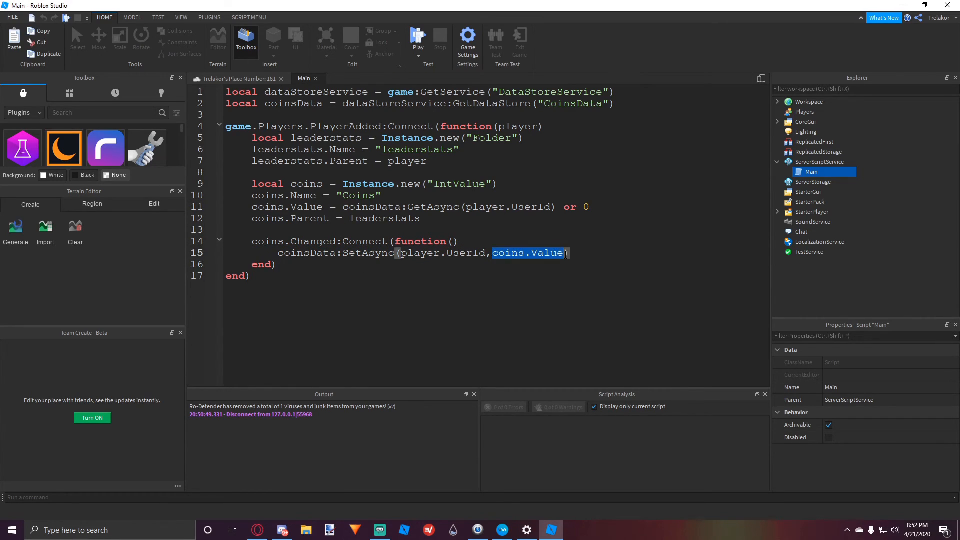
pyautogui.click(316, 80)
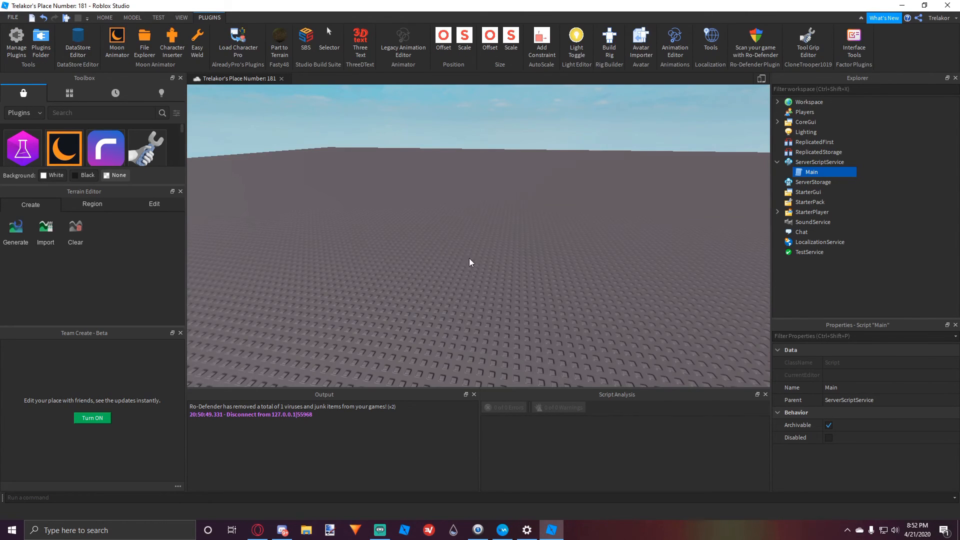
pyautogui.moveTo(484, 264)
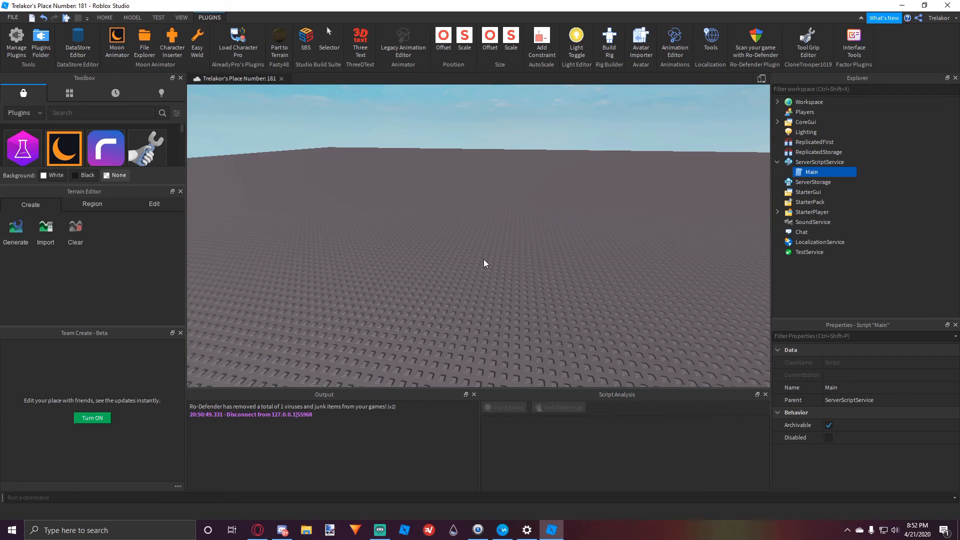